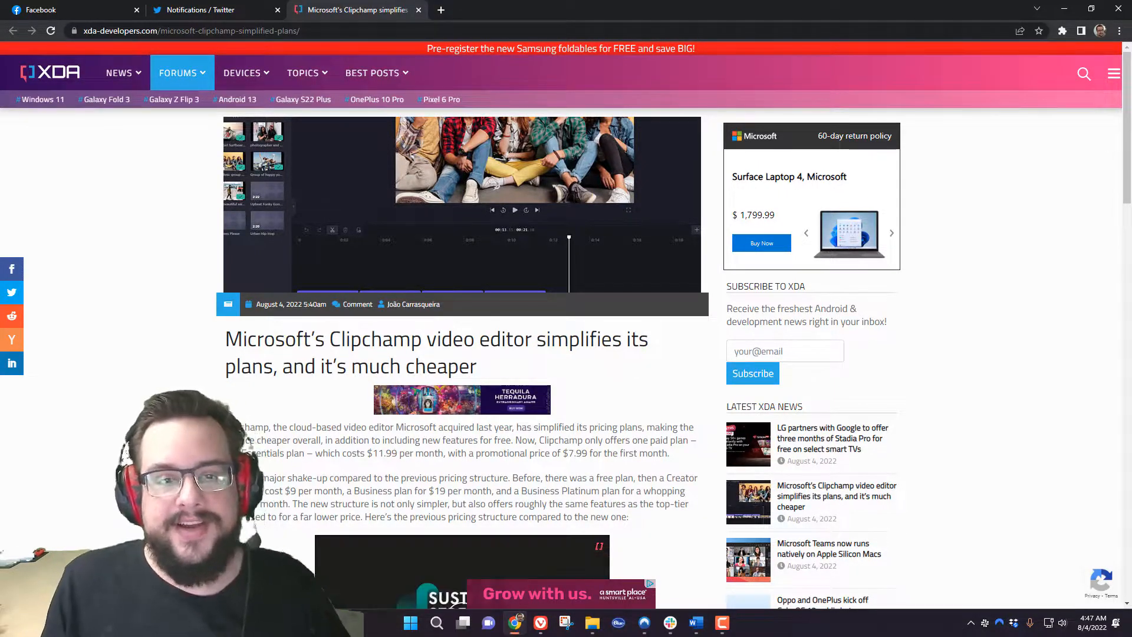
mouse_move(599, 396)
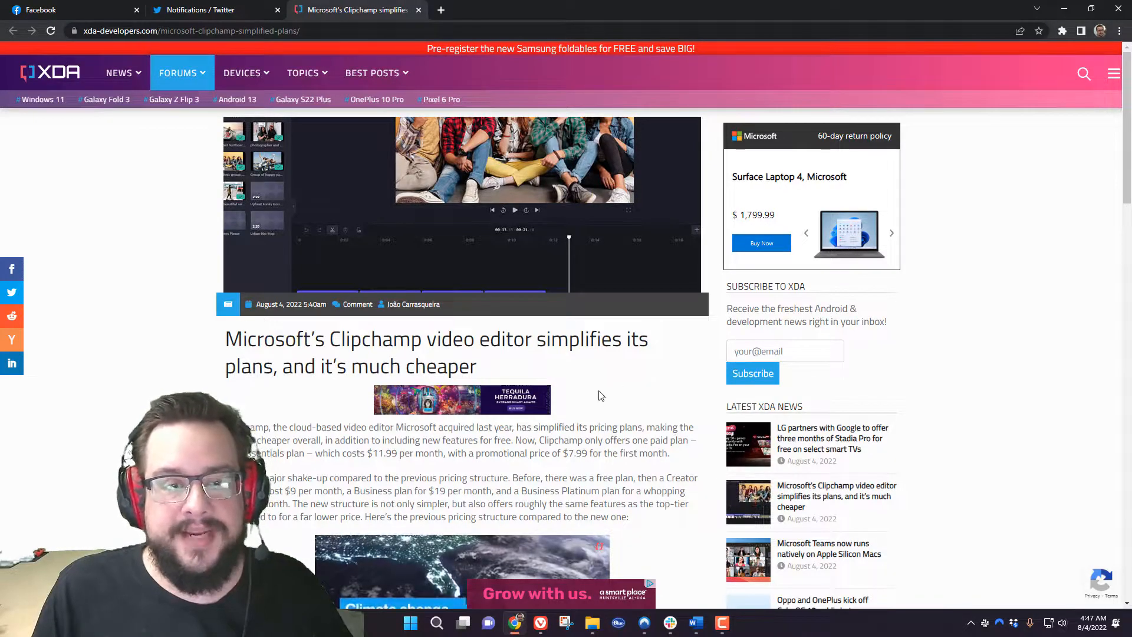
mouse_move(617, 417)
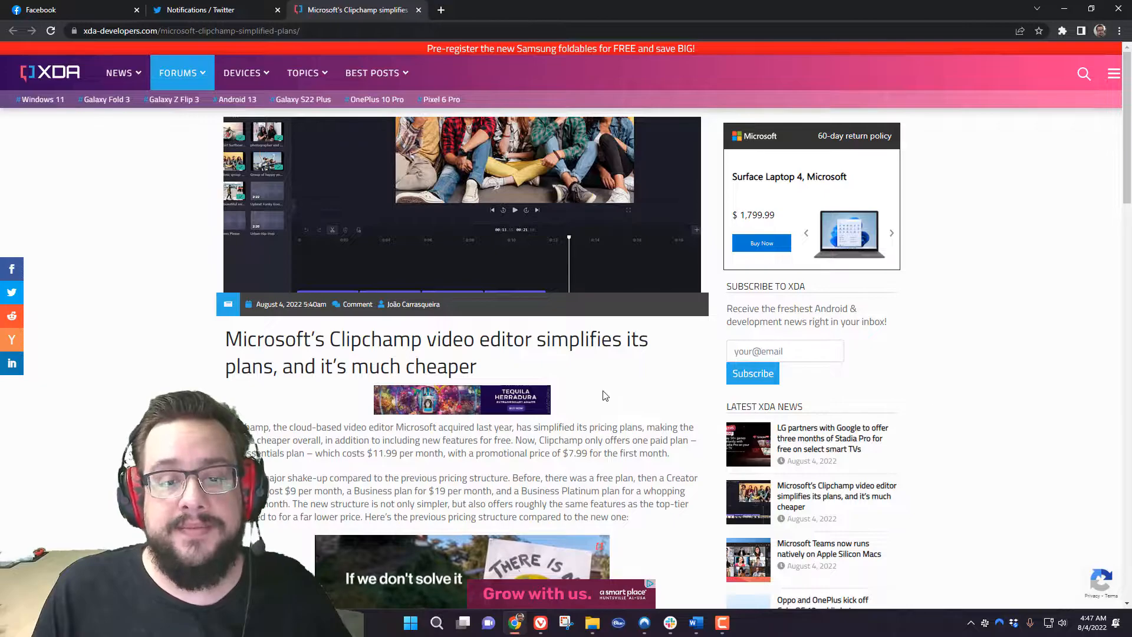
Scroll the XDA article down to the old and new Clipchamp plan comparison images
scroll("down", 3)
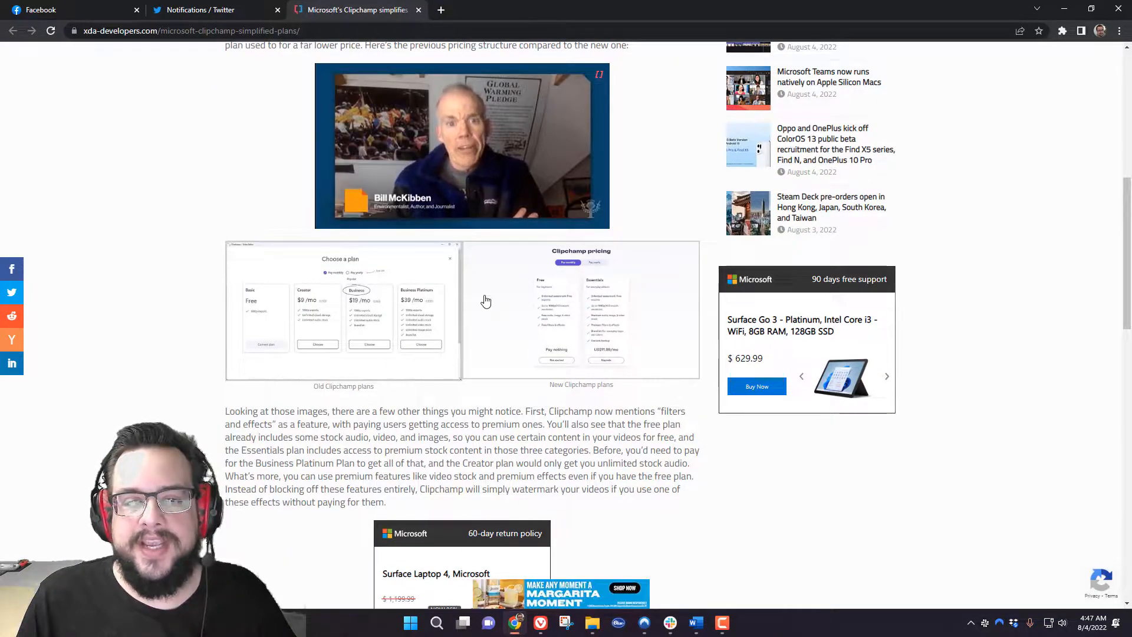
mouse_move(269, 315)
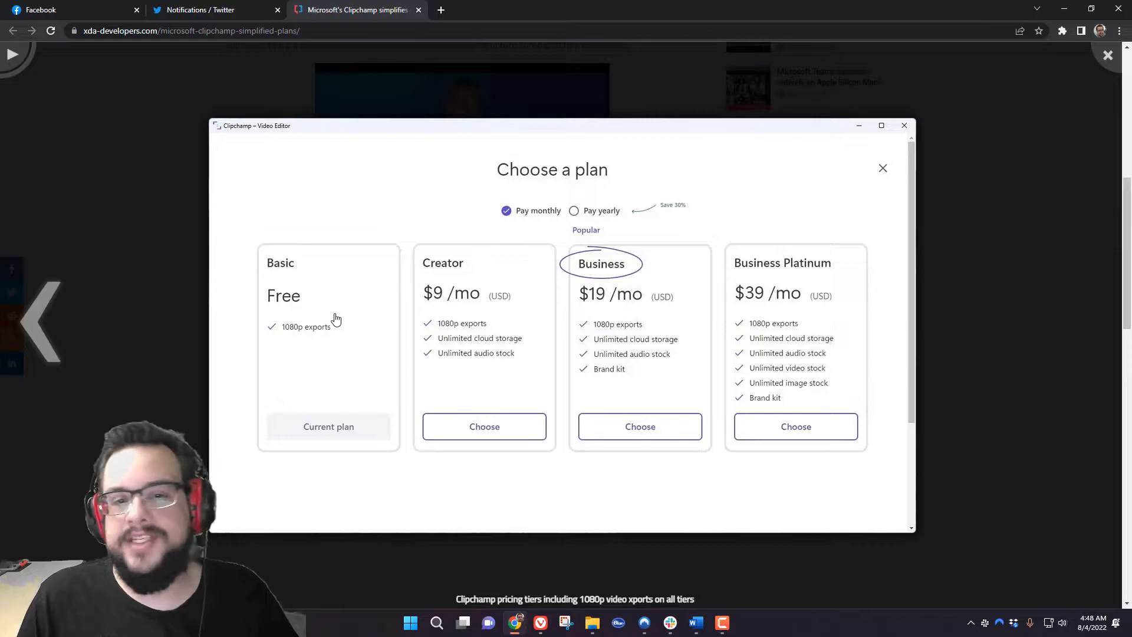
mouse_move(820, 330)
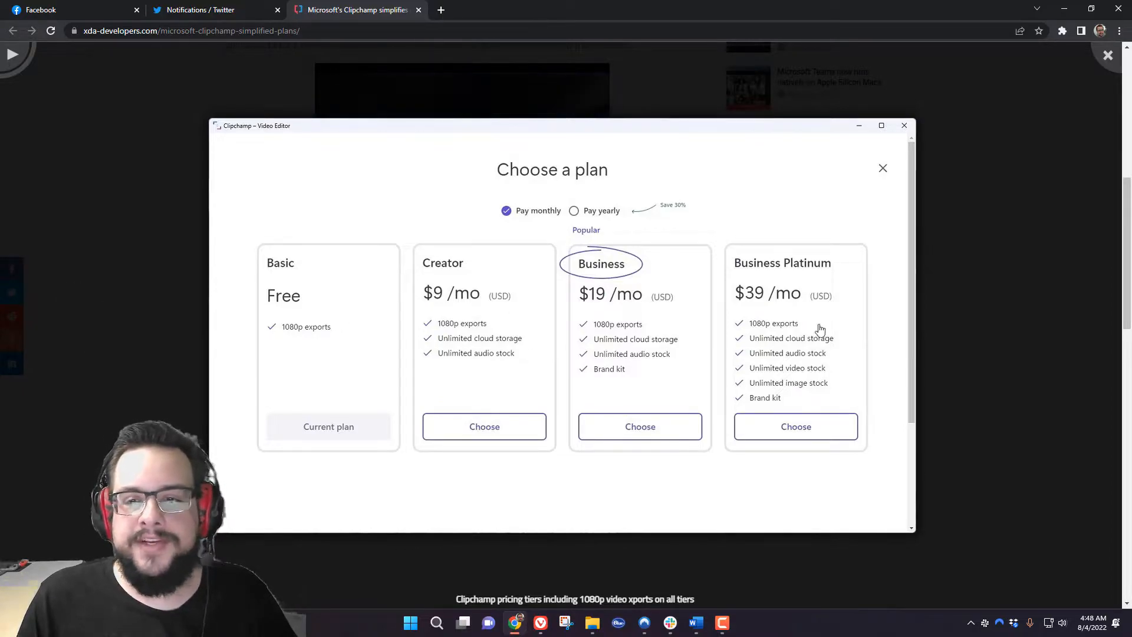
mouse_move(485, 358)
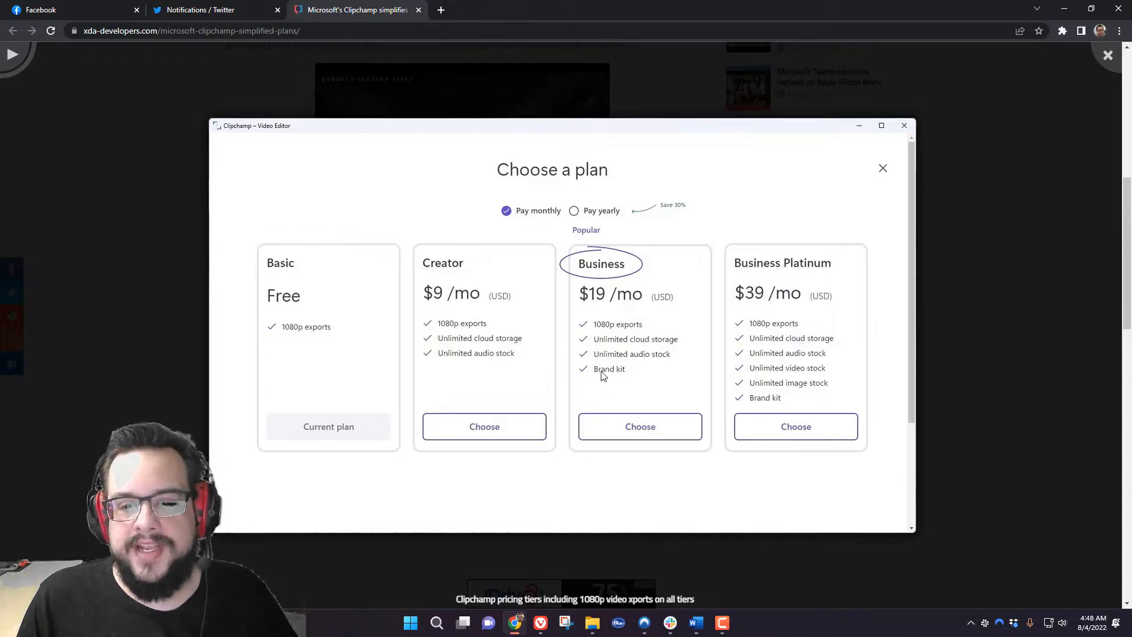
mouse_move(808, 383)
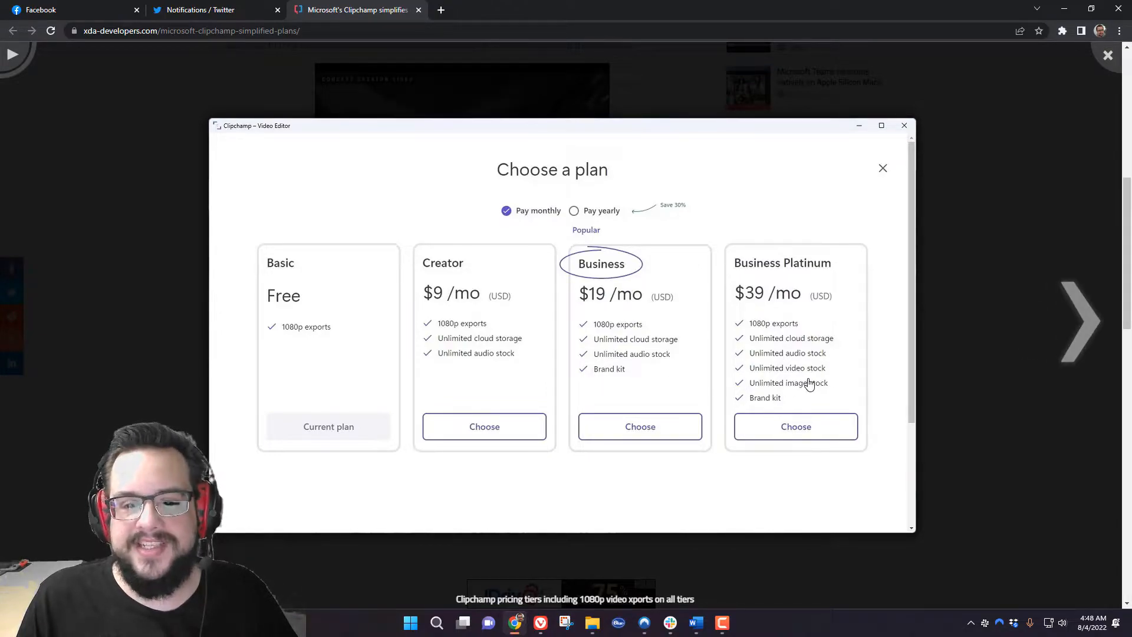
mouse_move(900, 110)
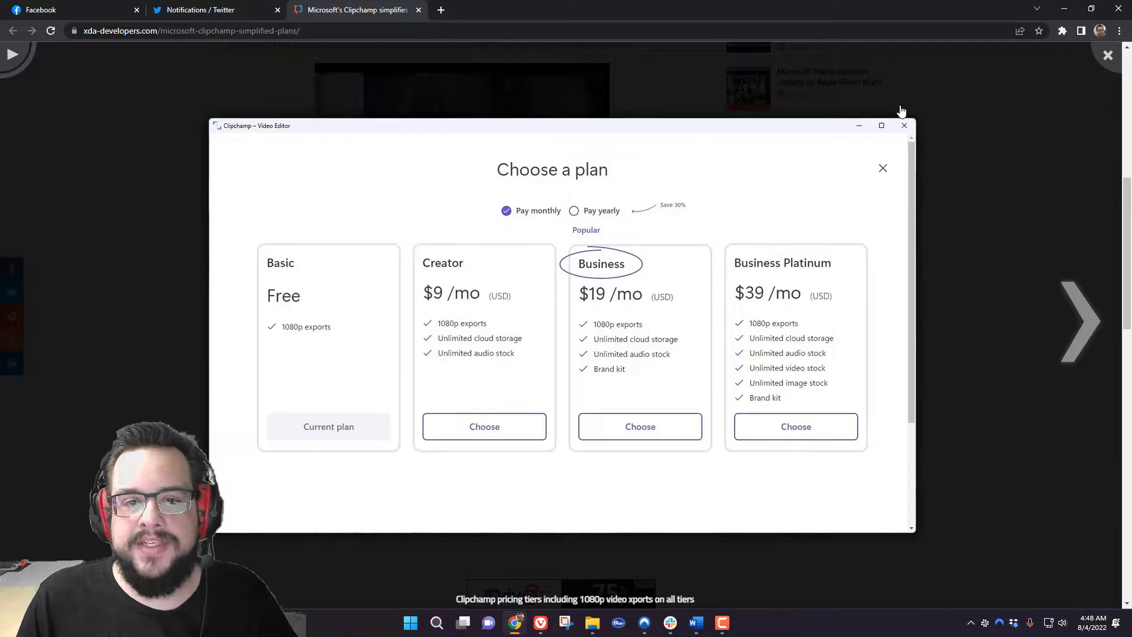
mouse_move(335, 215)
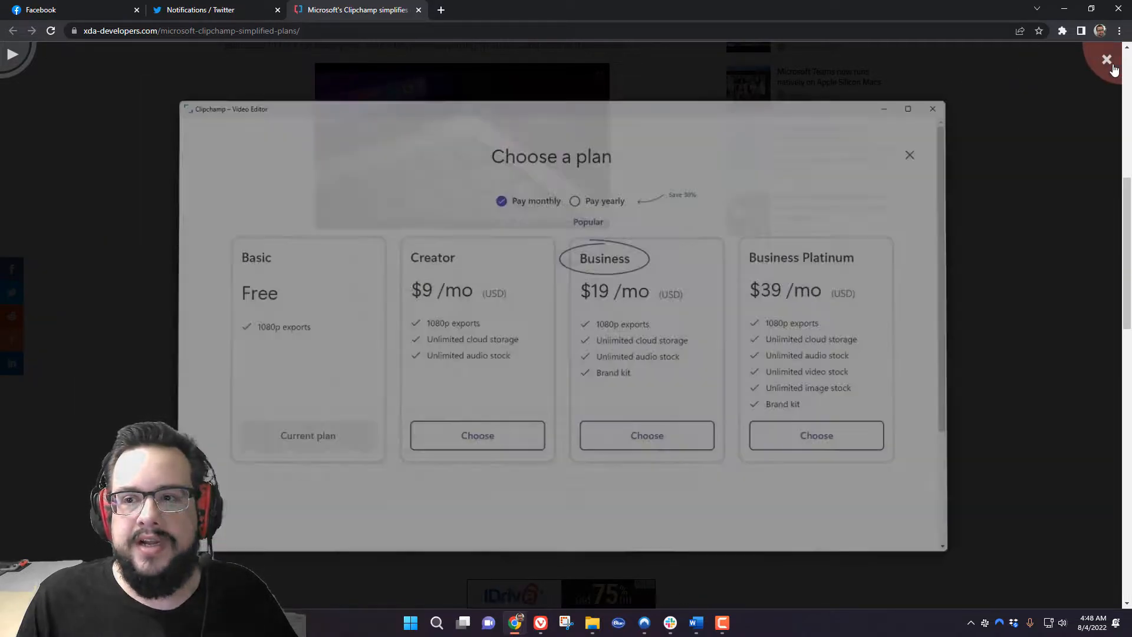
left_click(909, 155)
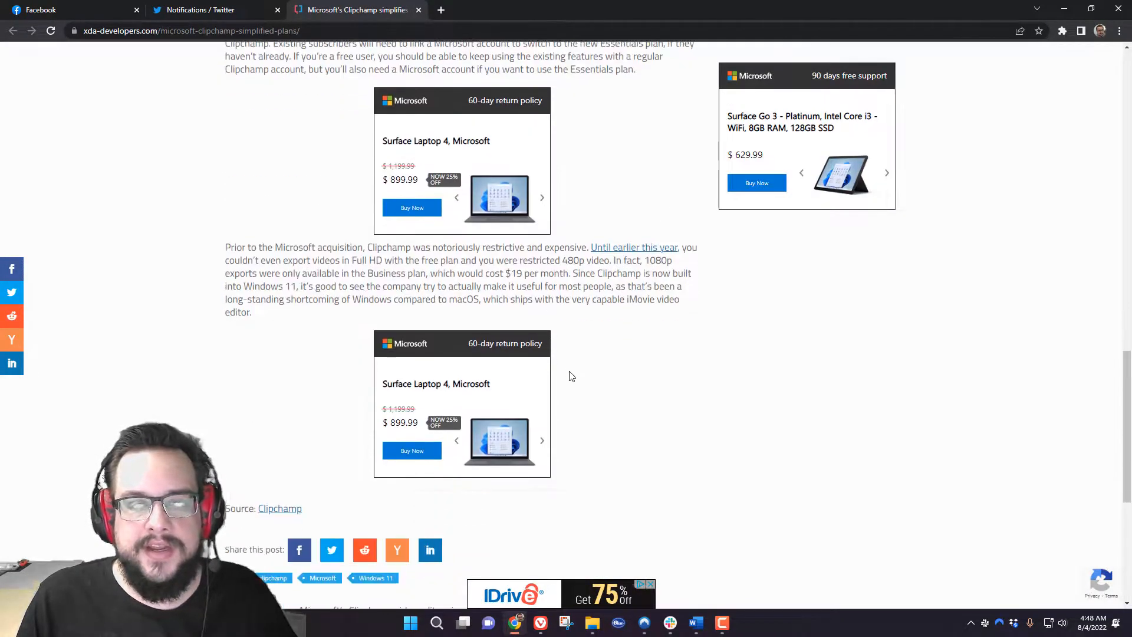
scroll("up", 3)
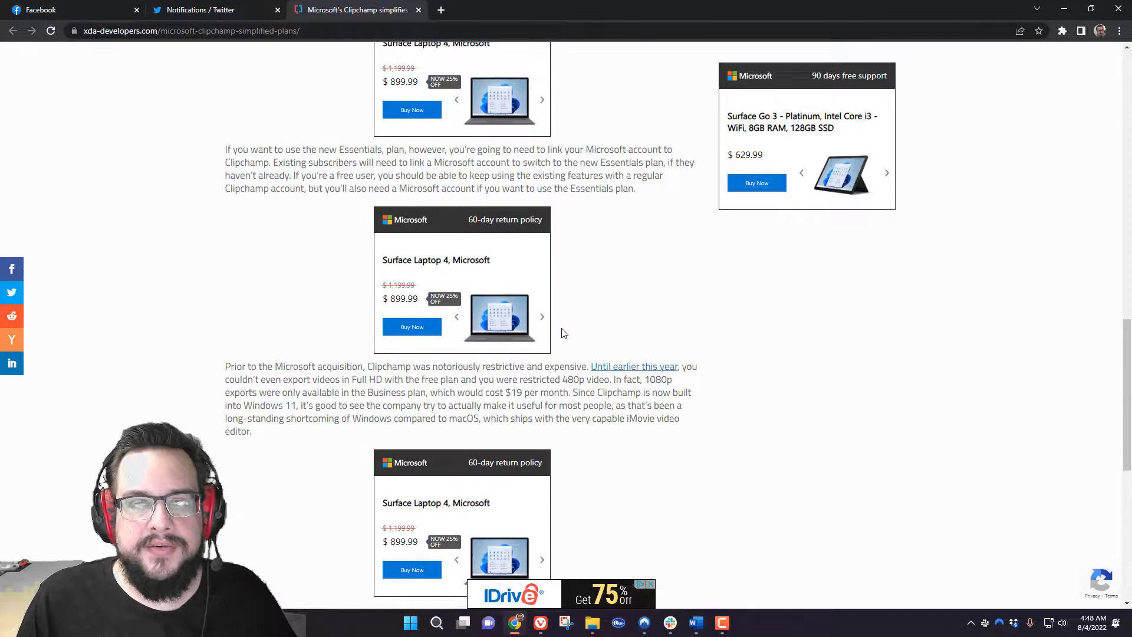
mouse_move(574, 372)
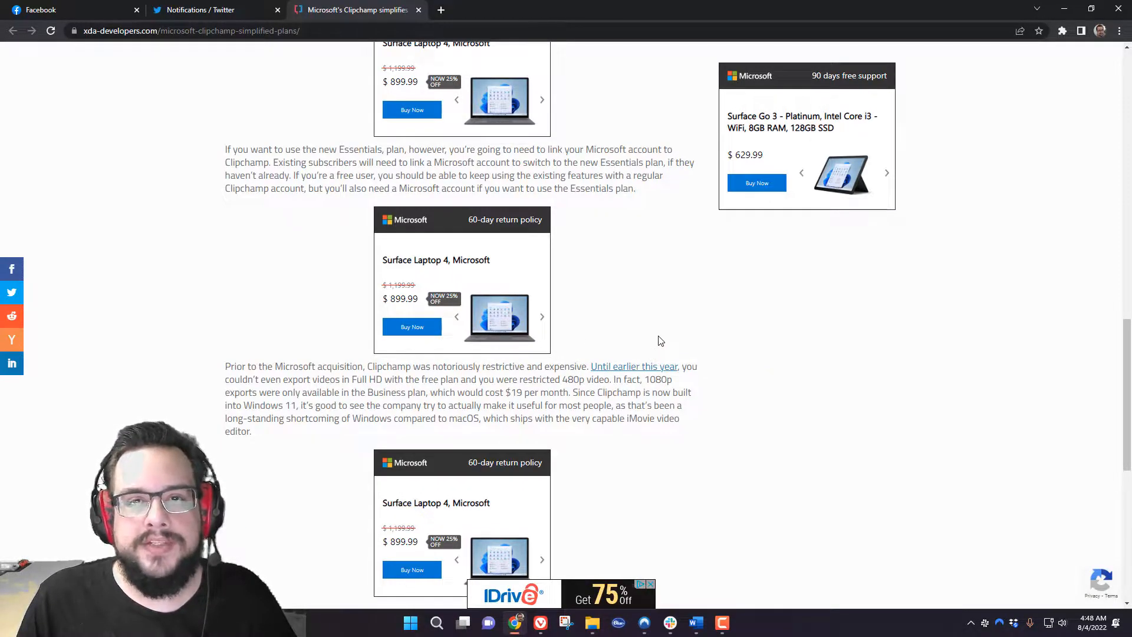
mouse_move(655, 343)
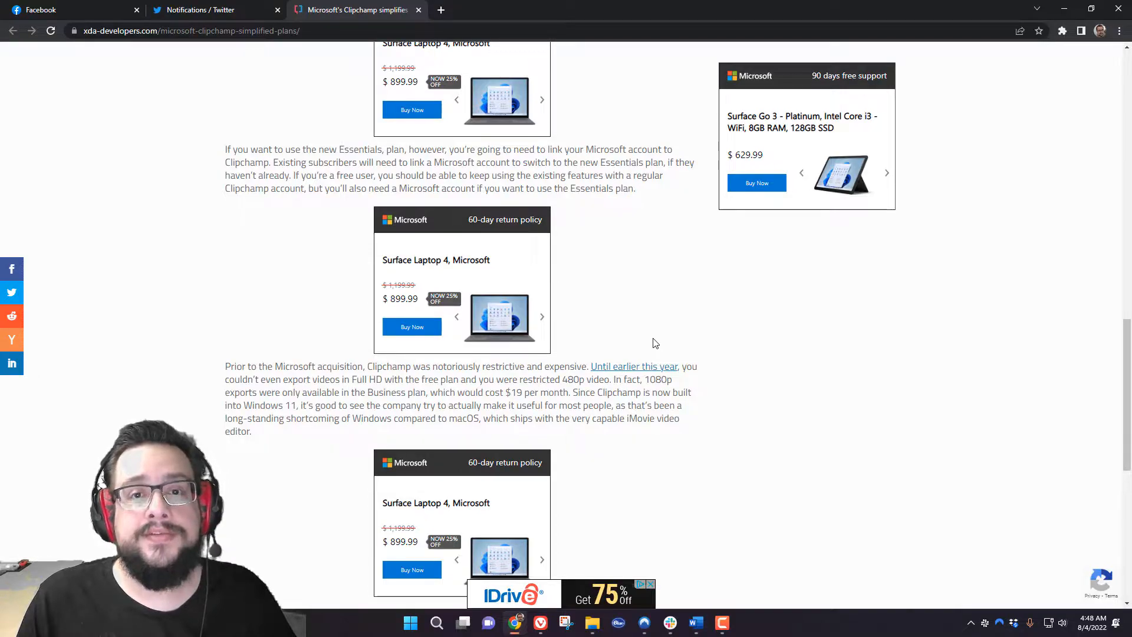
mouse_move(642, 347)
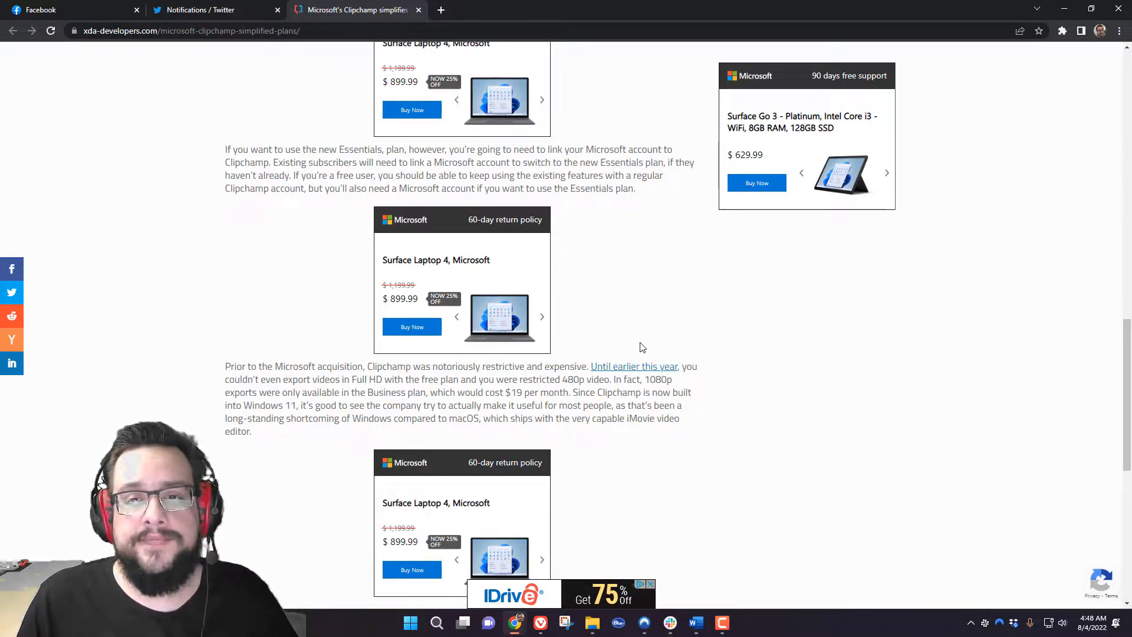
scroll("up", 3)
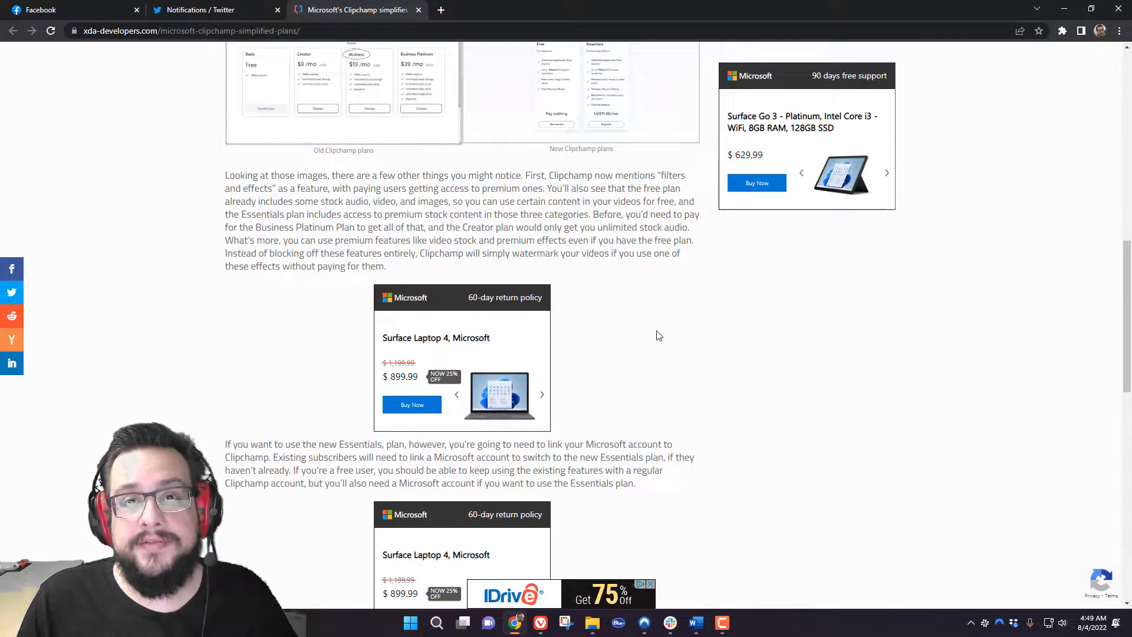
scroll("up", 3)
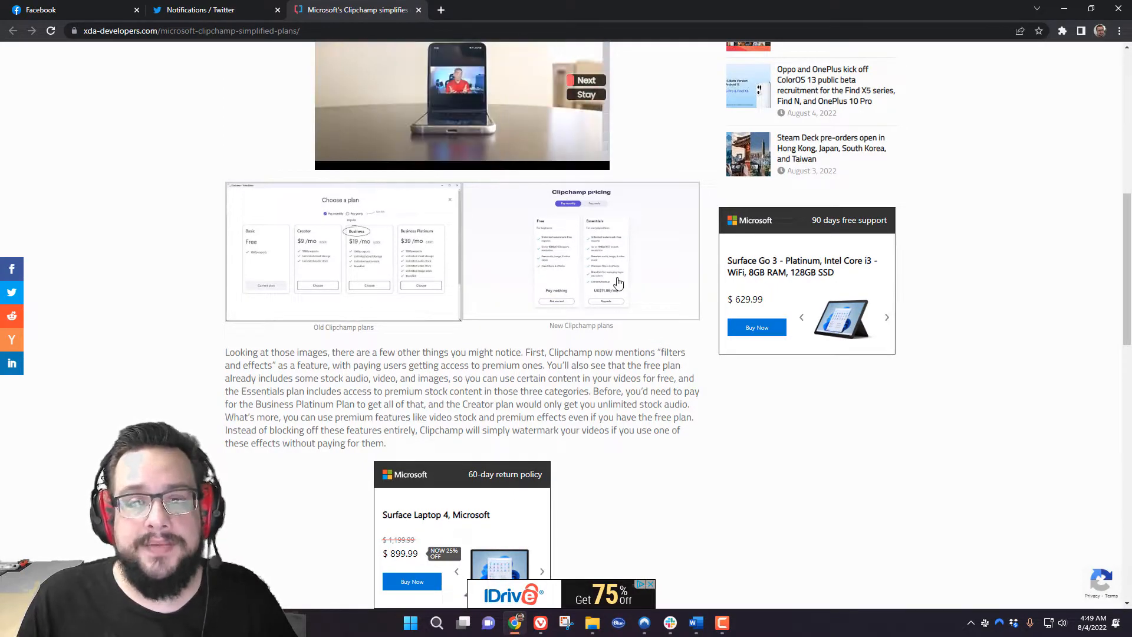
left_click(580, 251)
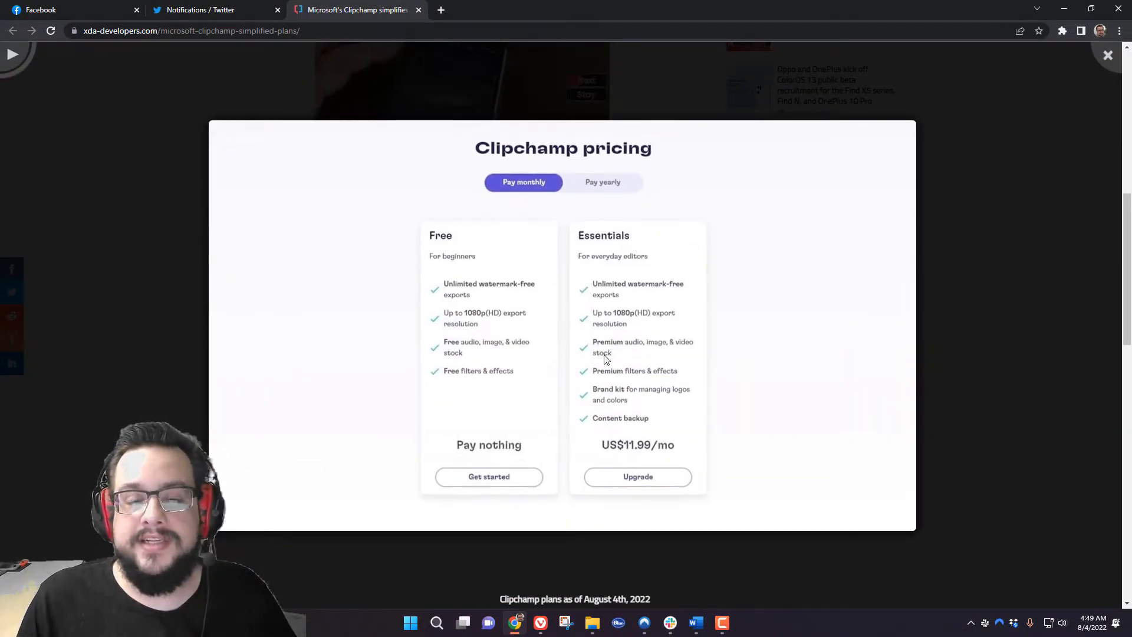
mouse_move(483, 325)
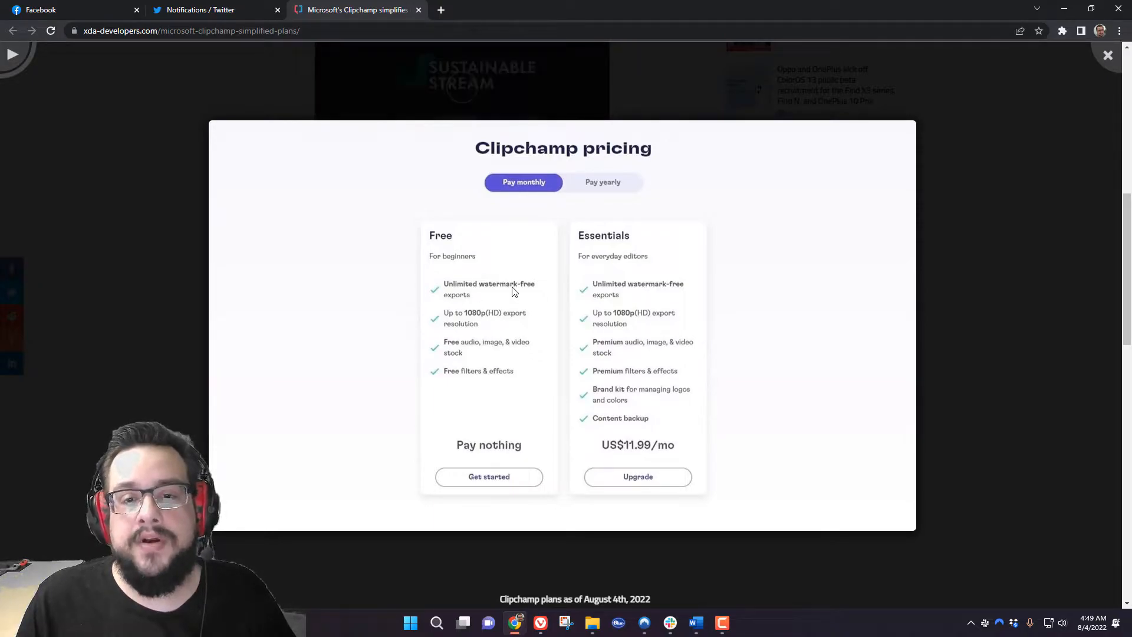
mouse_move(478, 359)
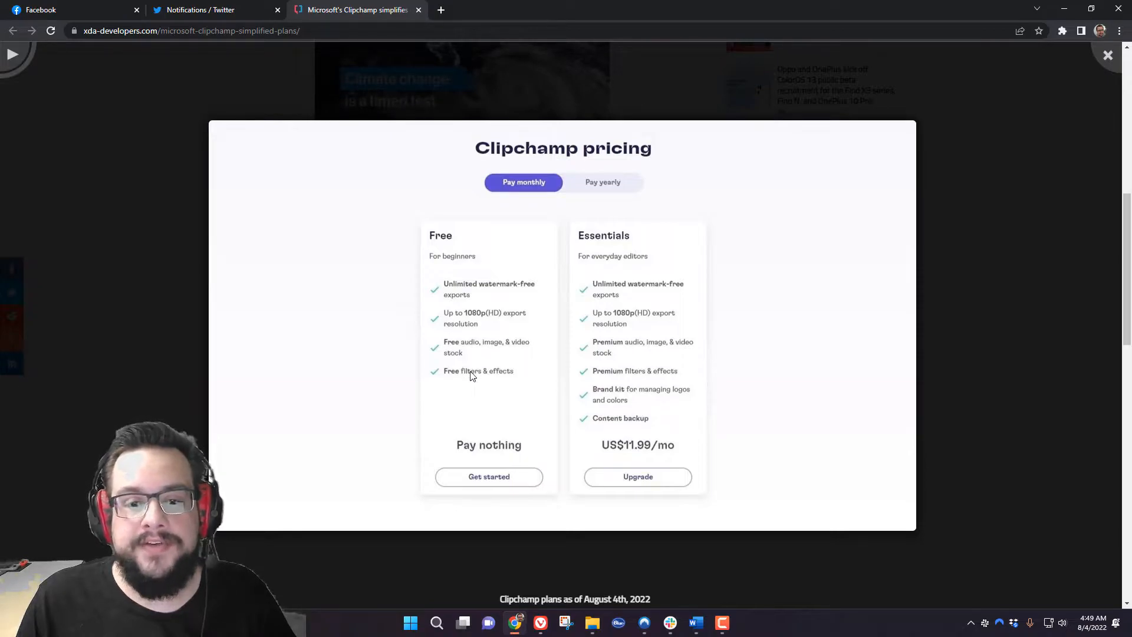
mouse_move(485, 433)
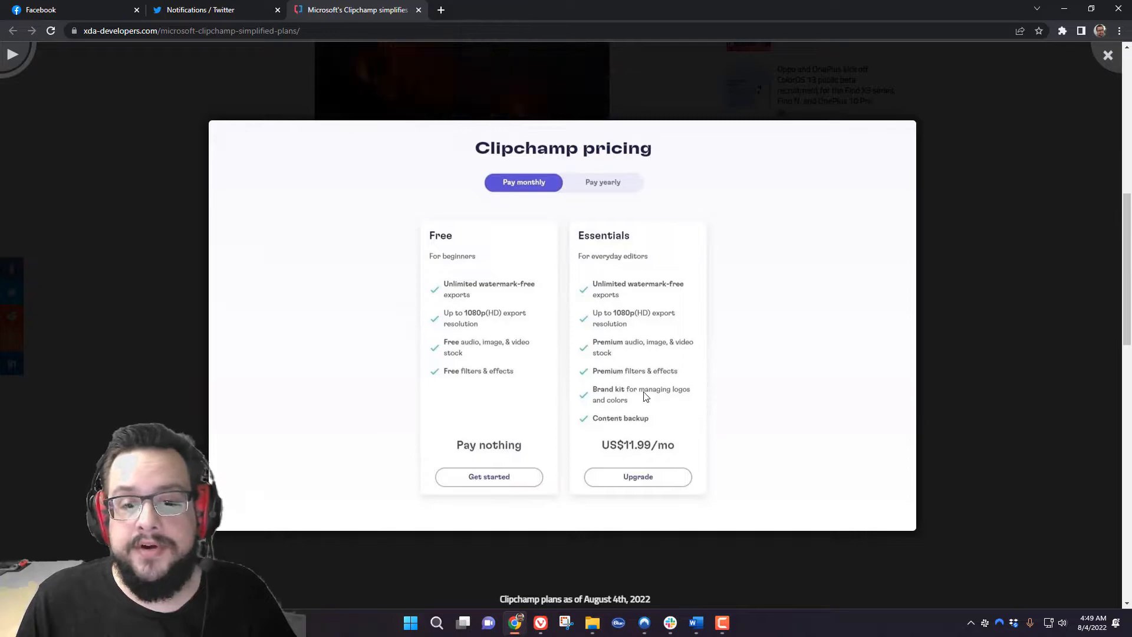
mouse_move(667, 402)
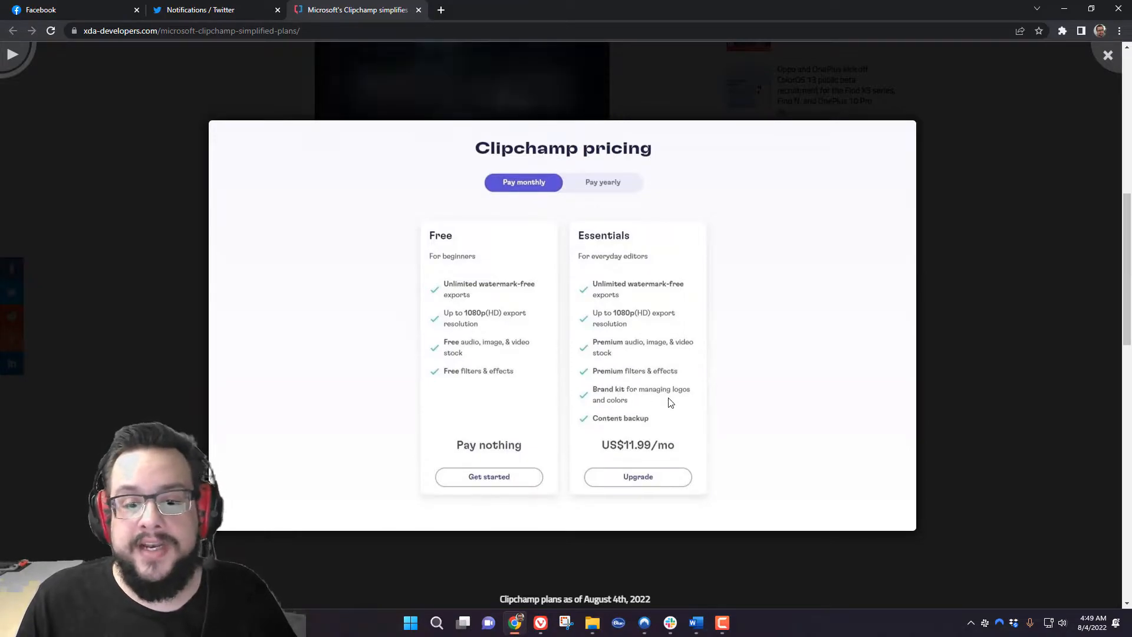
mouse_move(656, 428)
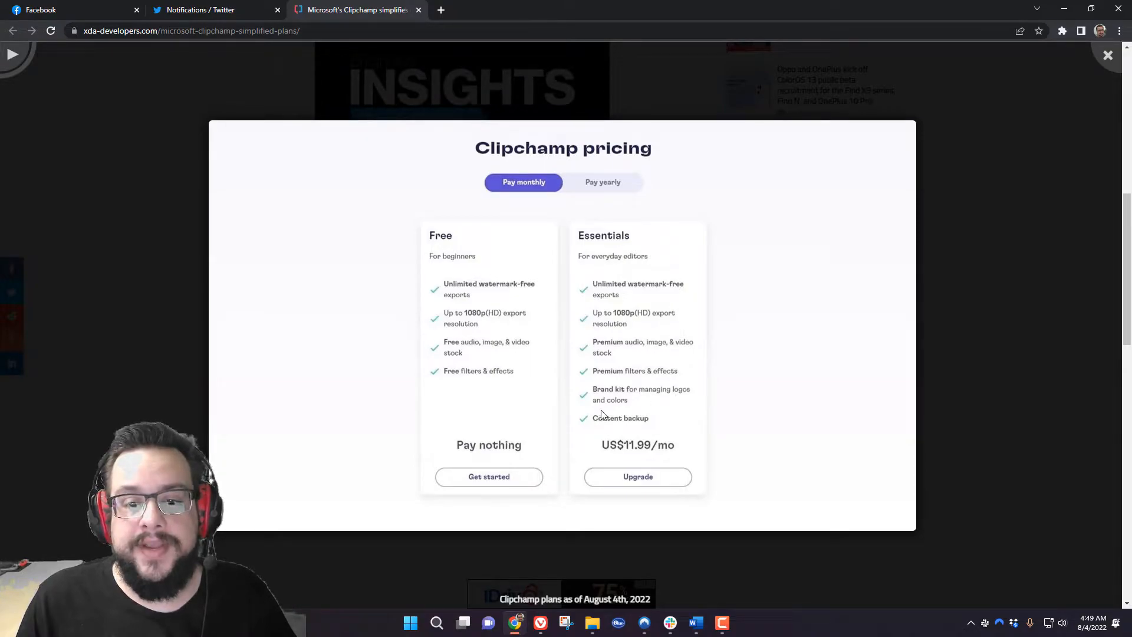
mouse_move(646, 424)
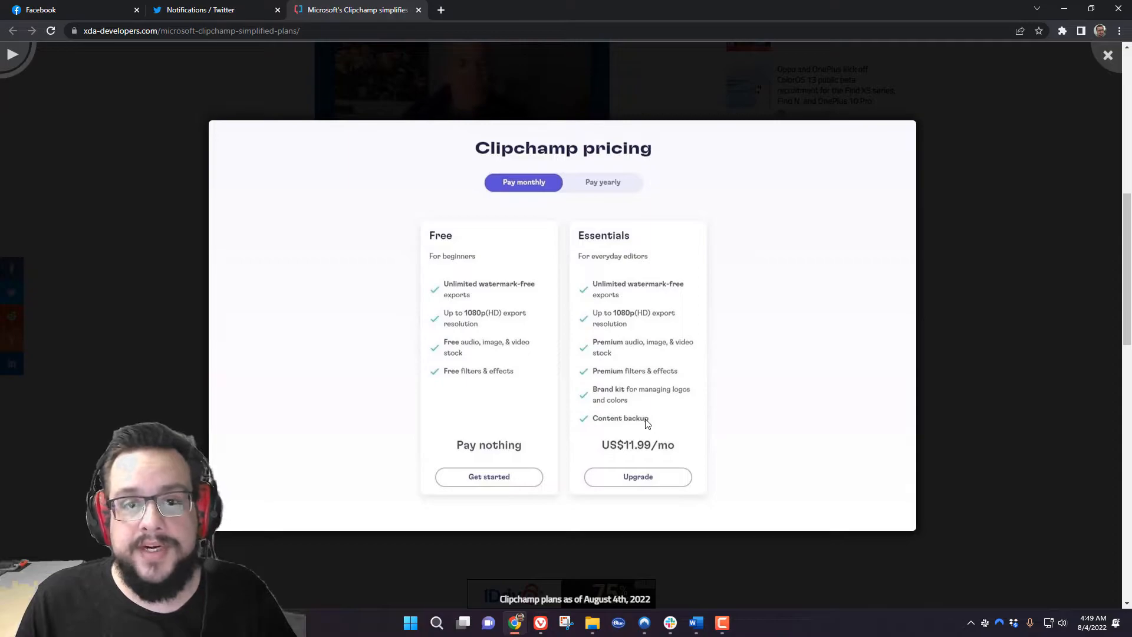
mouse_move(626, 468)
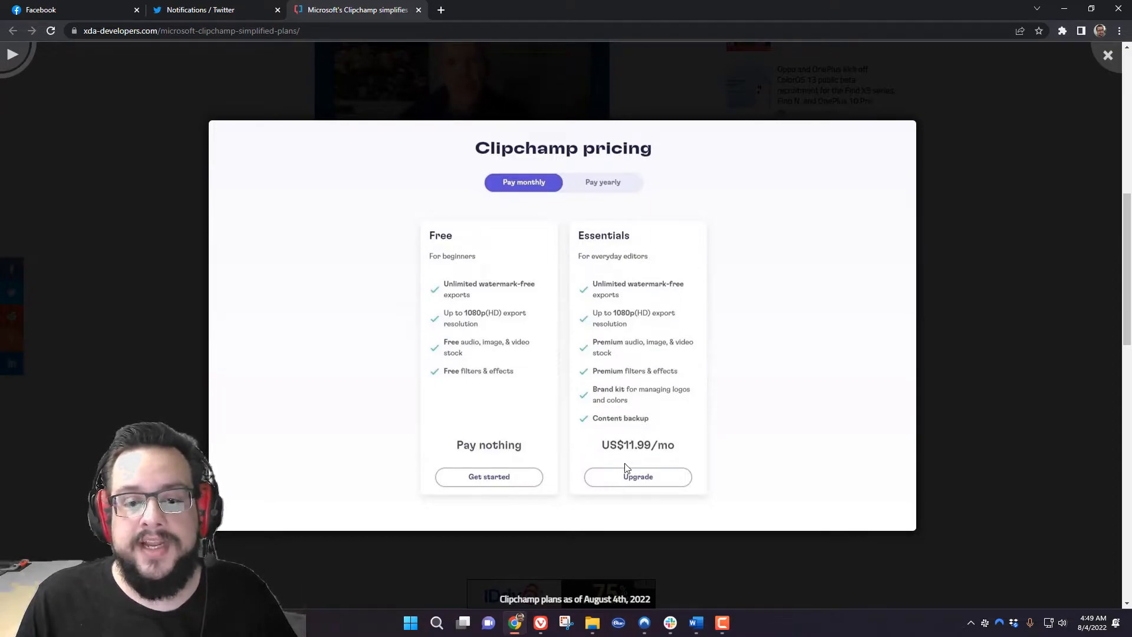
mouse_move(686, 442)
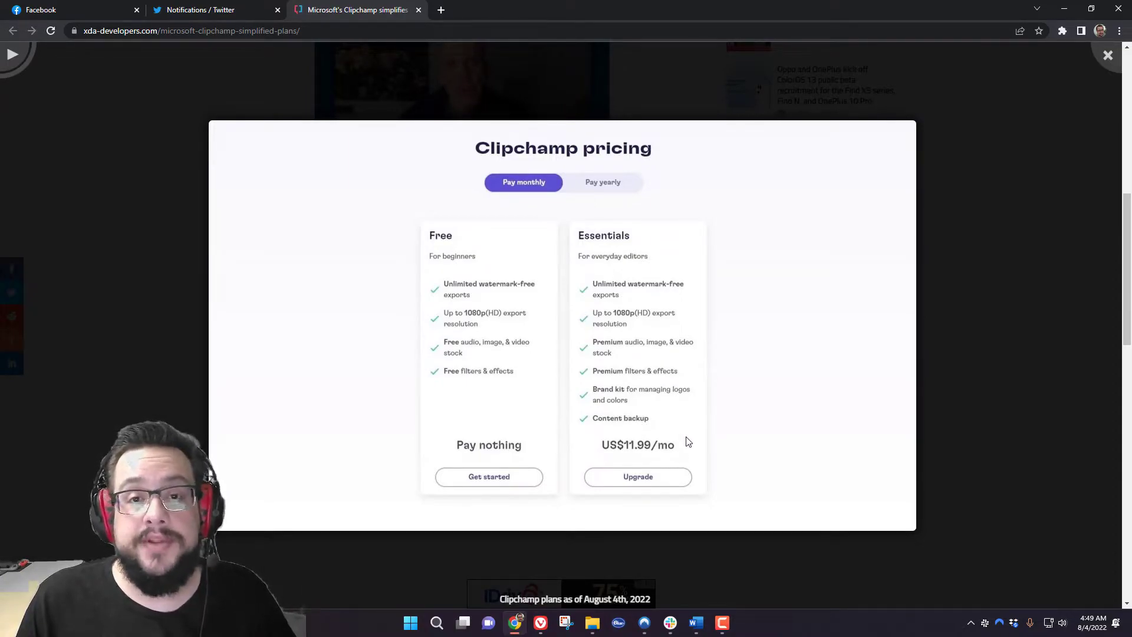
mouse_move(649, 387)
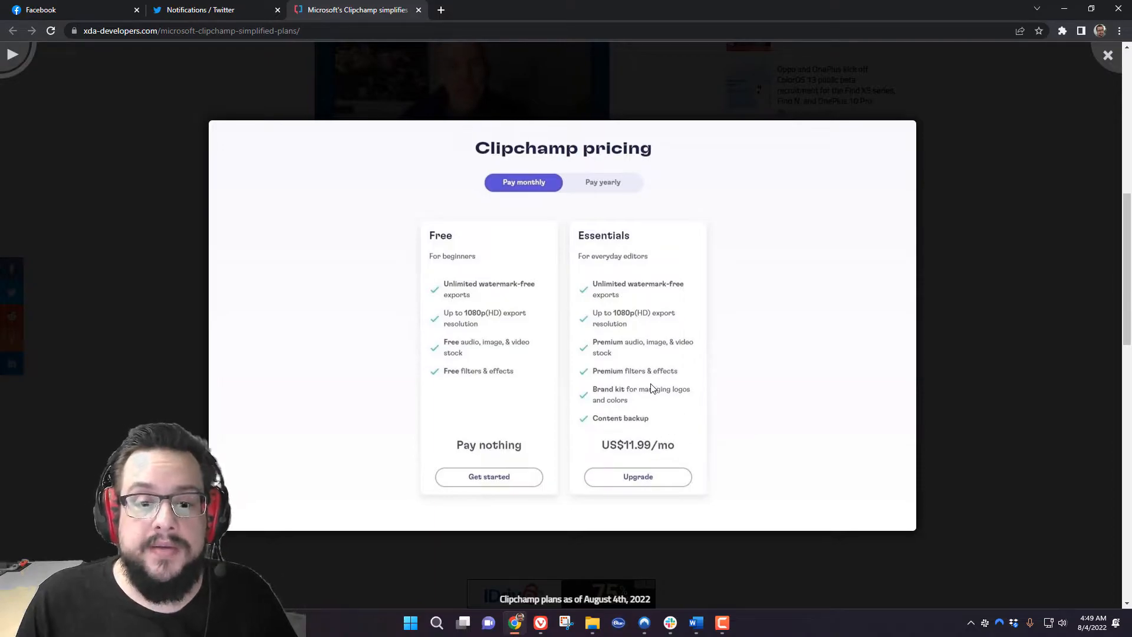
mouse_move(483, 385)
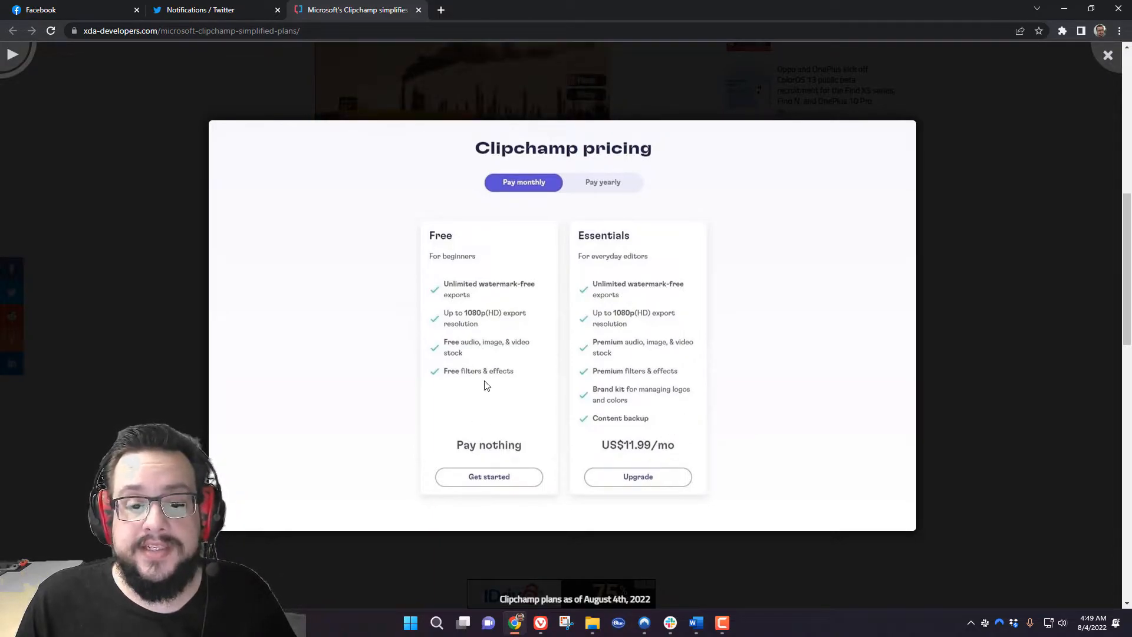
mouse_move(483, 342)
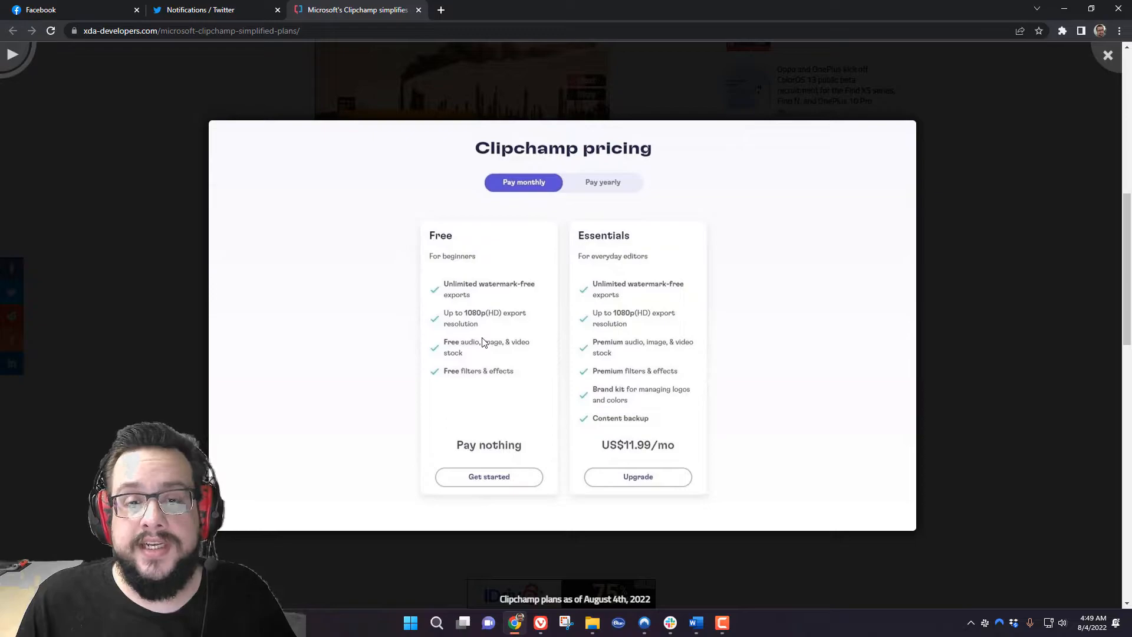
mouse_move(499, 305)
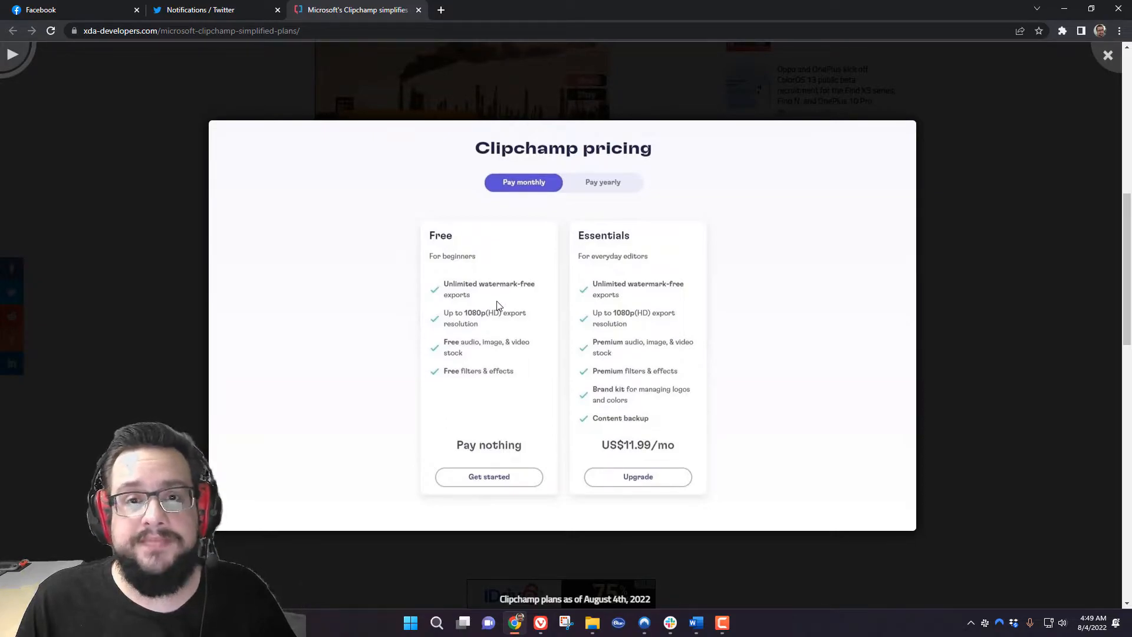
mouse_move(504, 408)
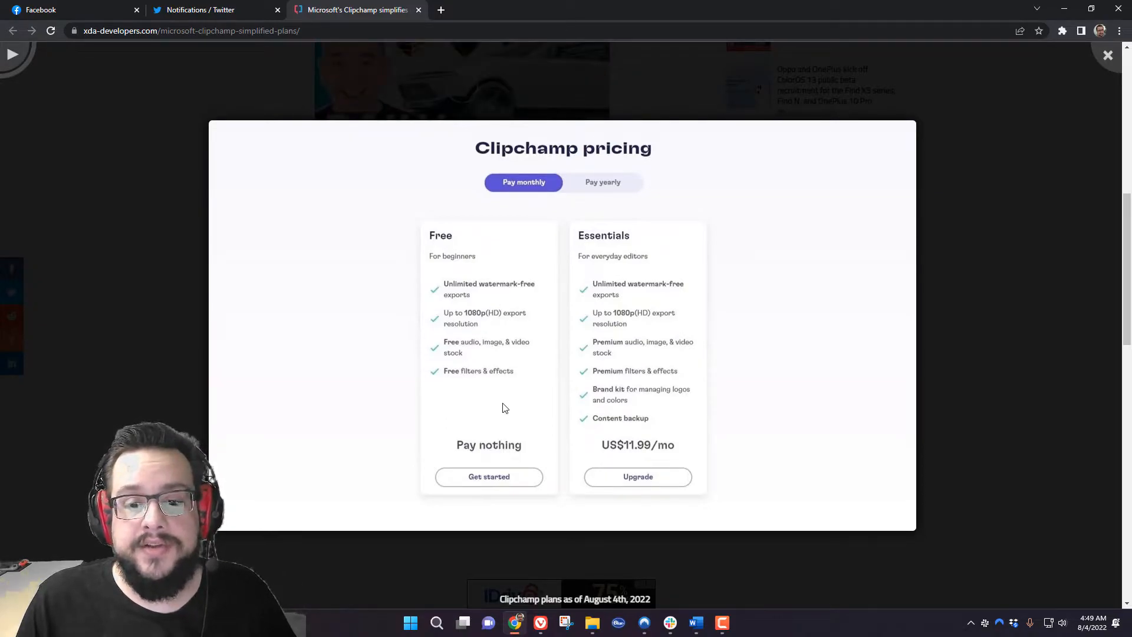
mouse_move(583, 392)
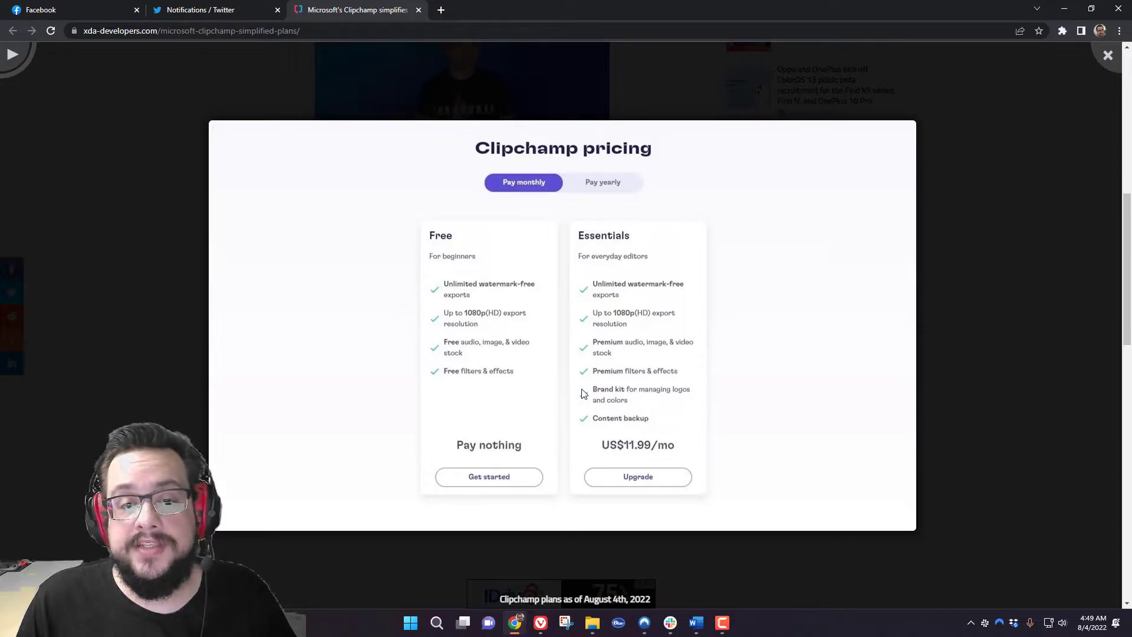
mouse_move(504, 372)
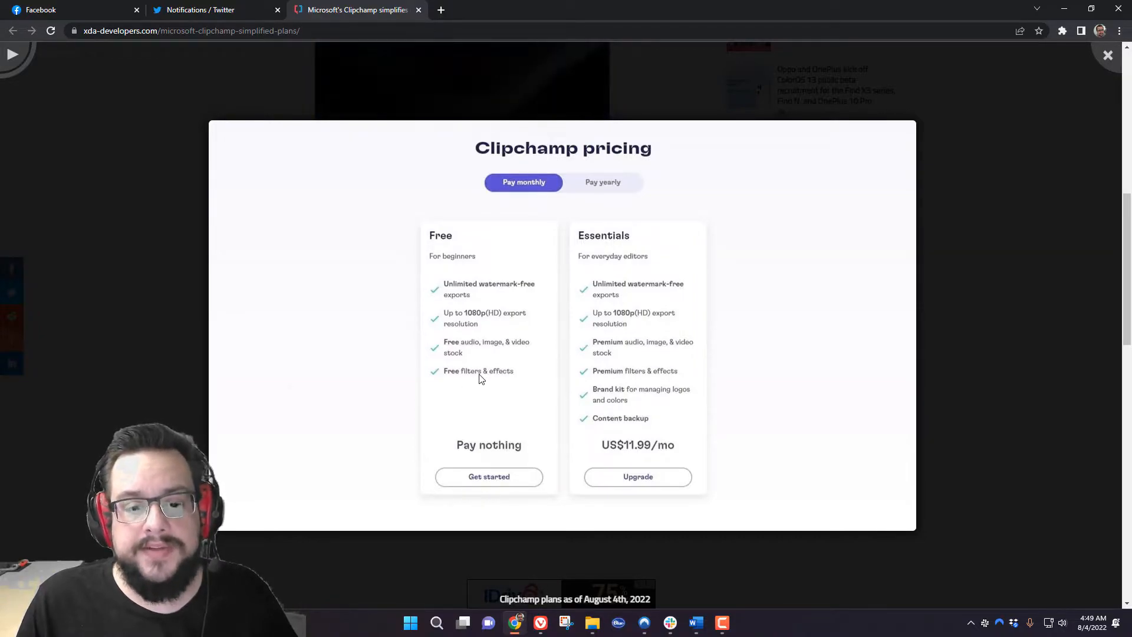
mouse_move(456, 376)
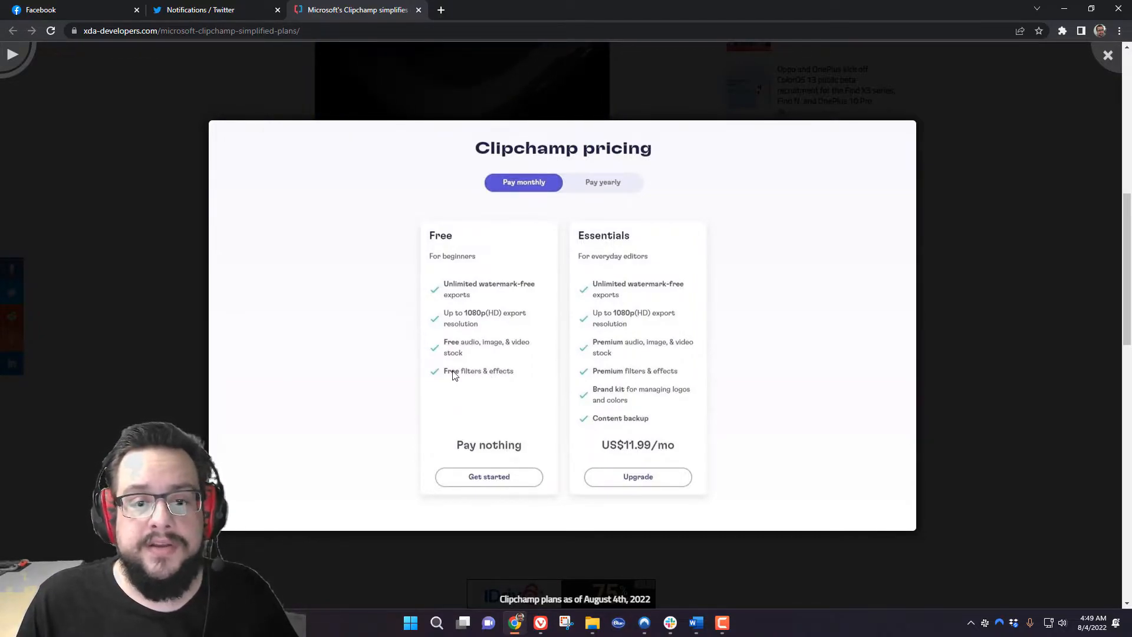
mouse_move(487, 370)
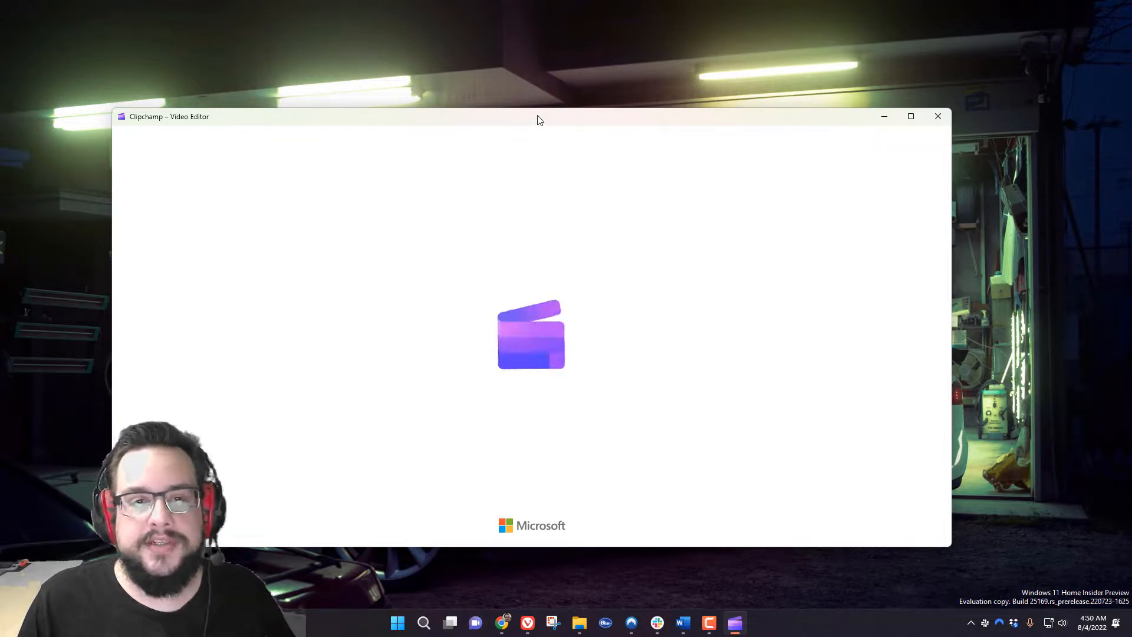
Maximize the loading Clipchamp Video Editor window to fill the screen
left_click(910, 116)
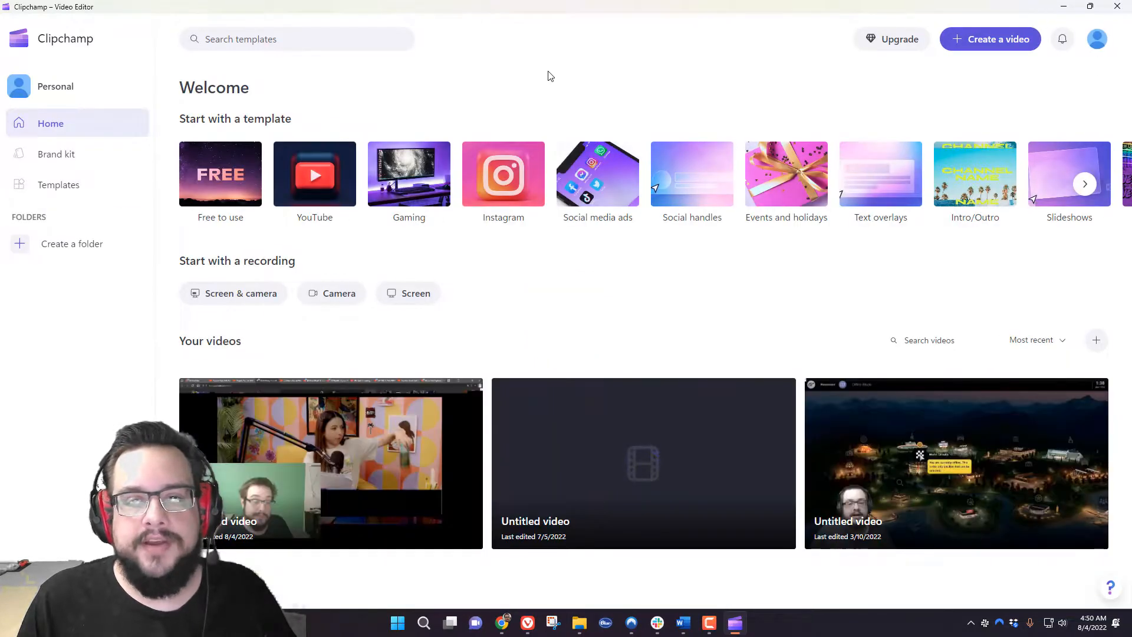
mouse_move(545, 66)
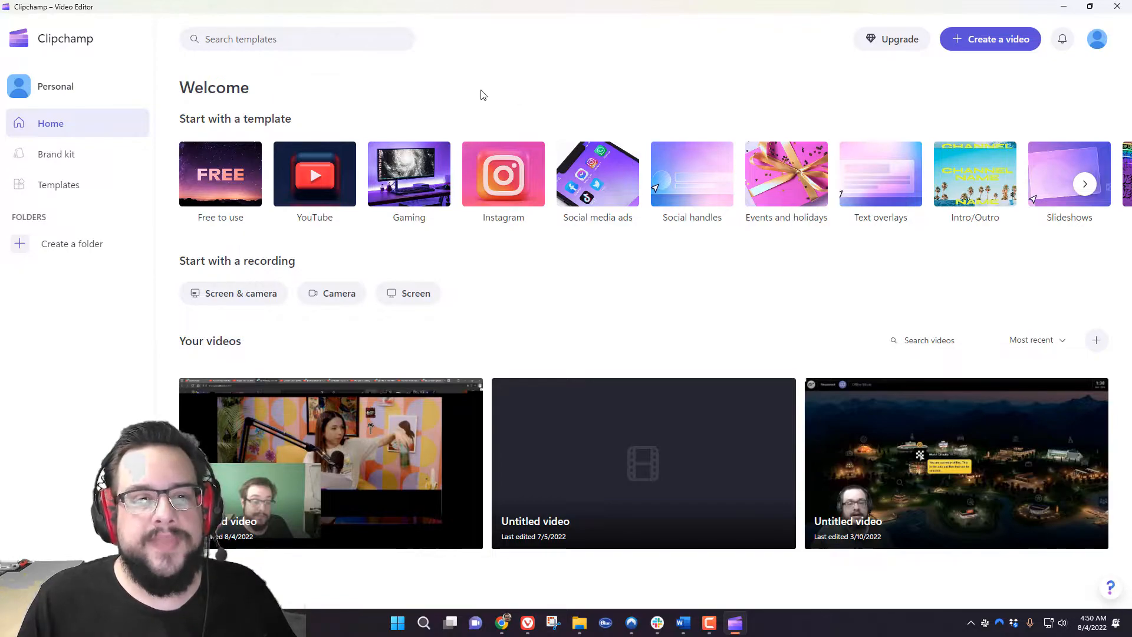
mouse_move(408, 415)
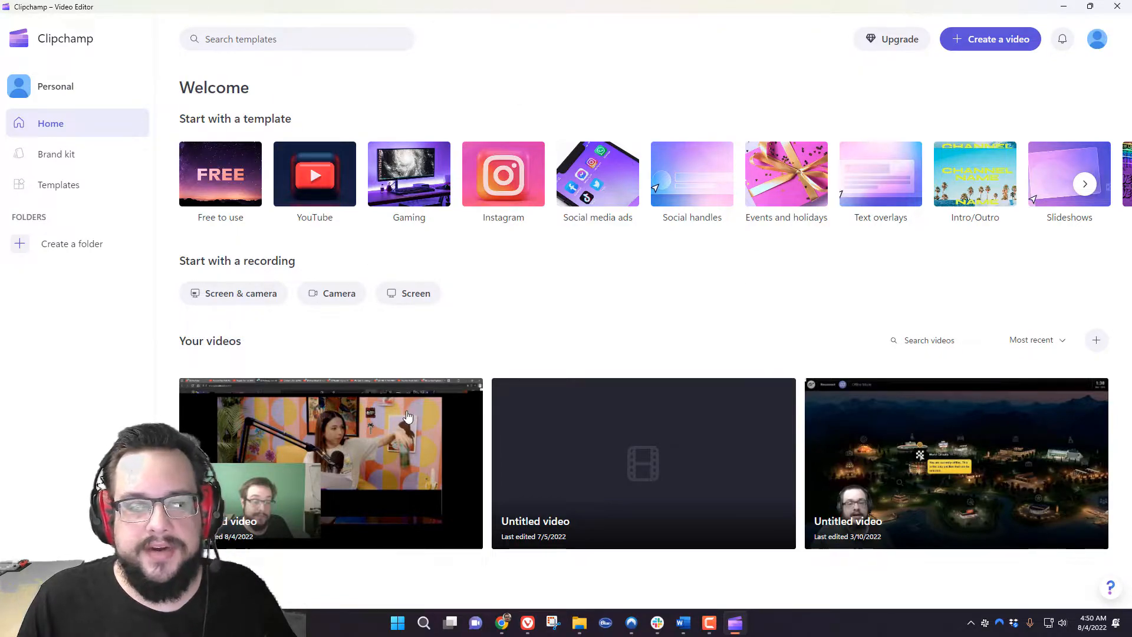
mouse_move(596, 311)
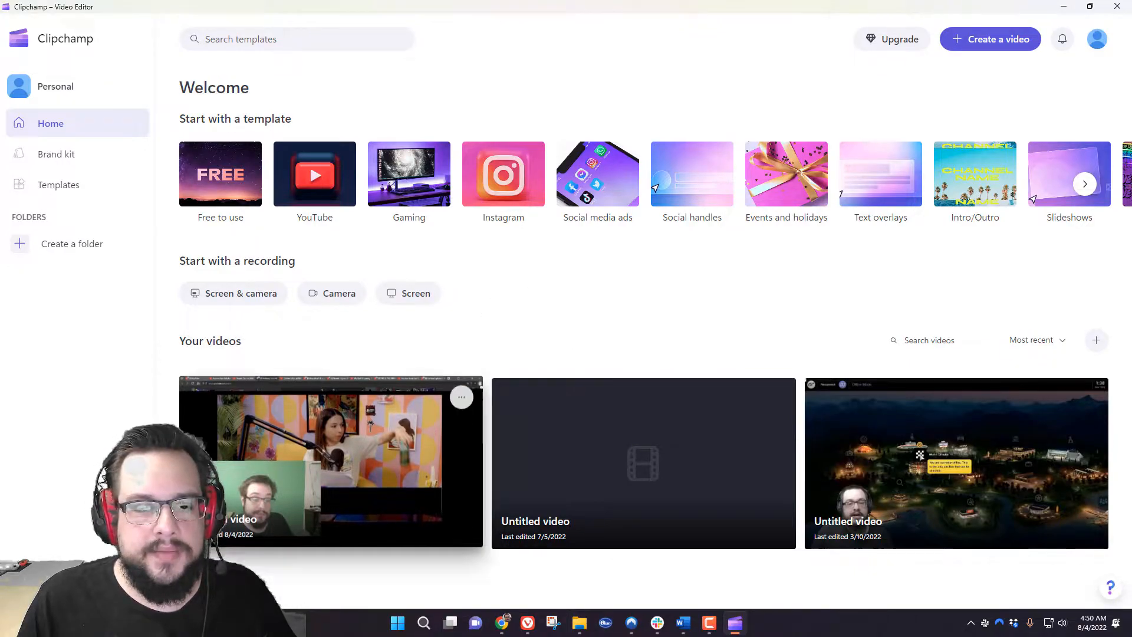
mouse_move(334, 445)
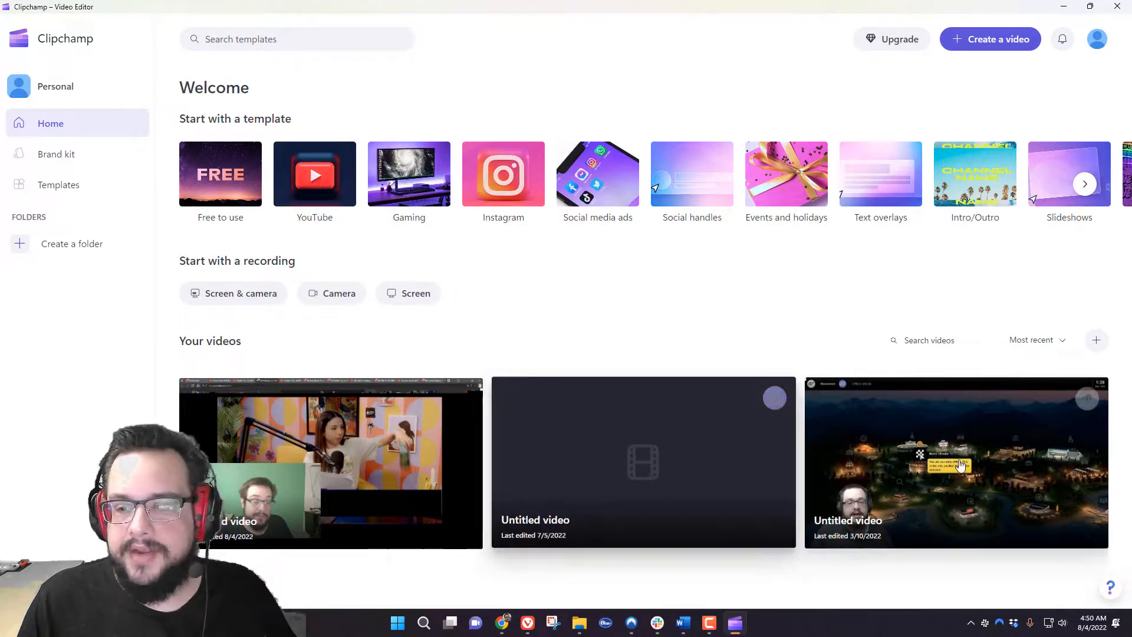
mouse_move(920, 511)
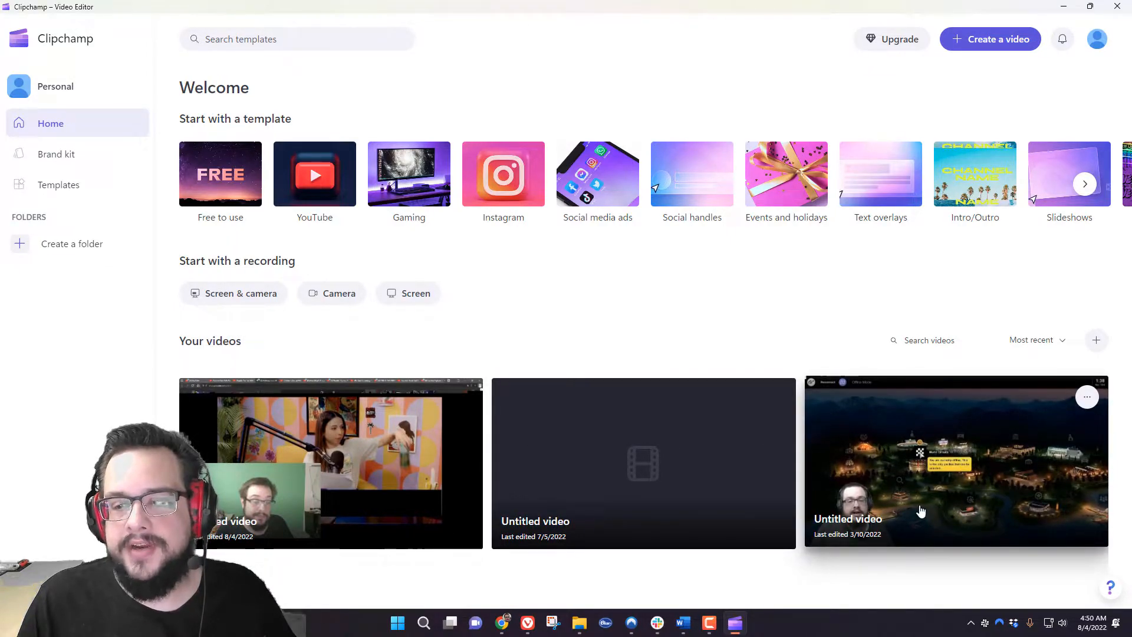
mouse_move(881, 548)
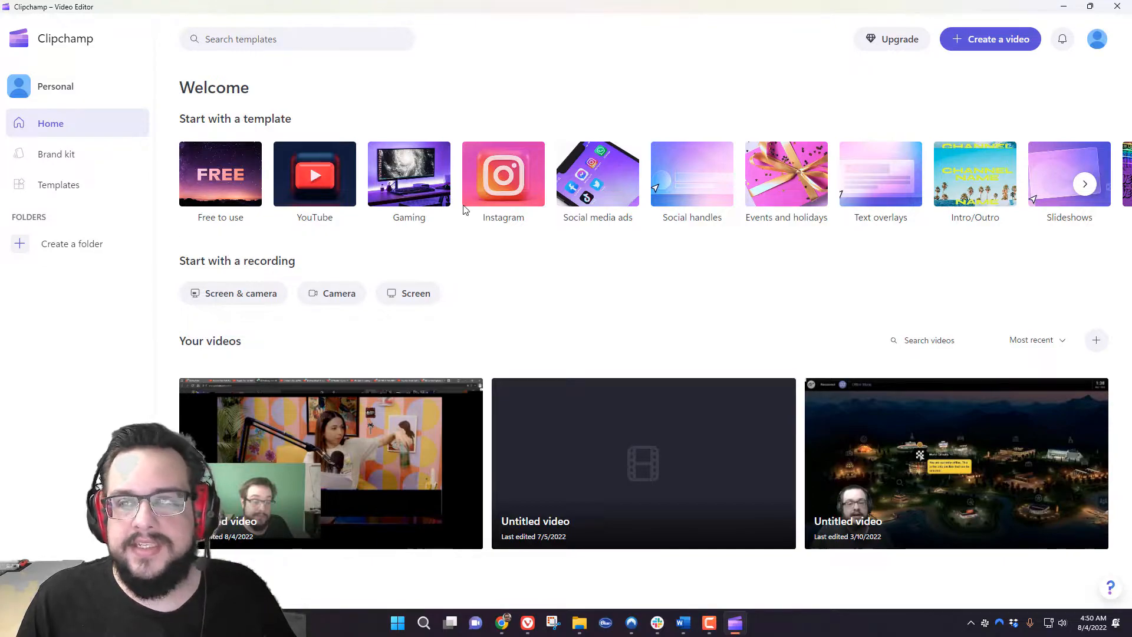
mouse_move(977, 141)
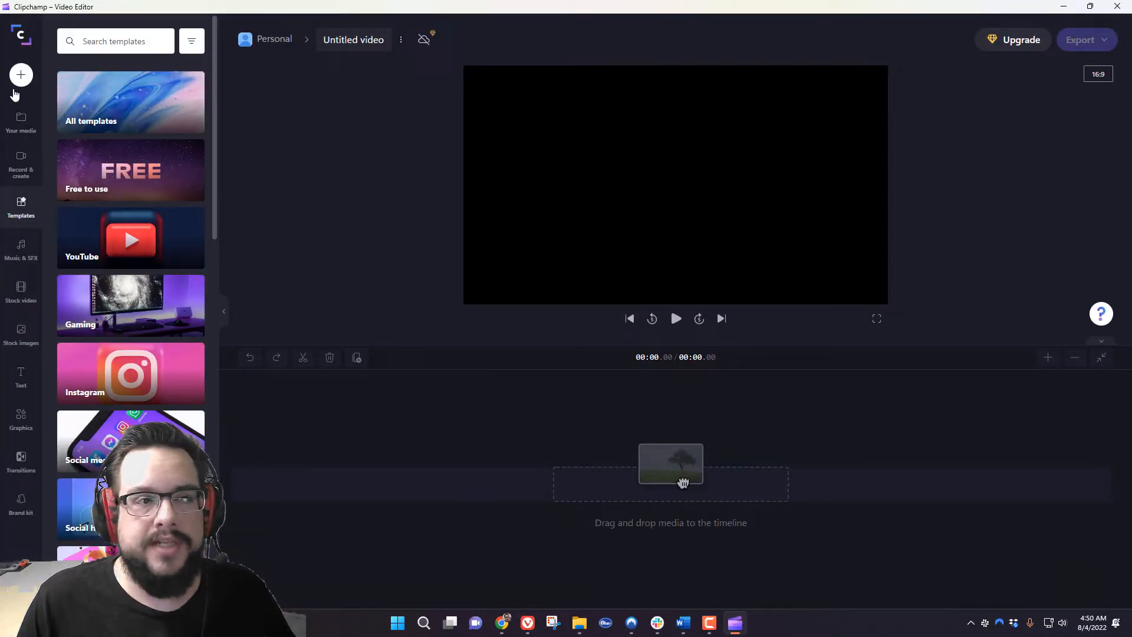
Show the Record & create options for the Untitled video, briefly trying Text to speech
left_click(20, 74)
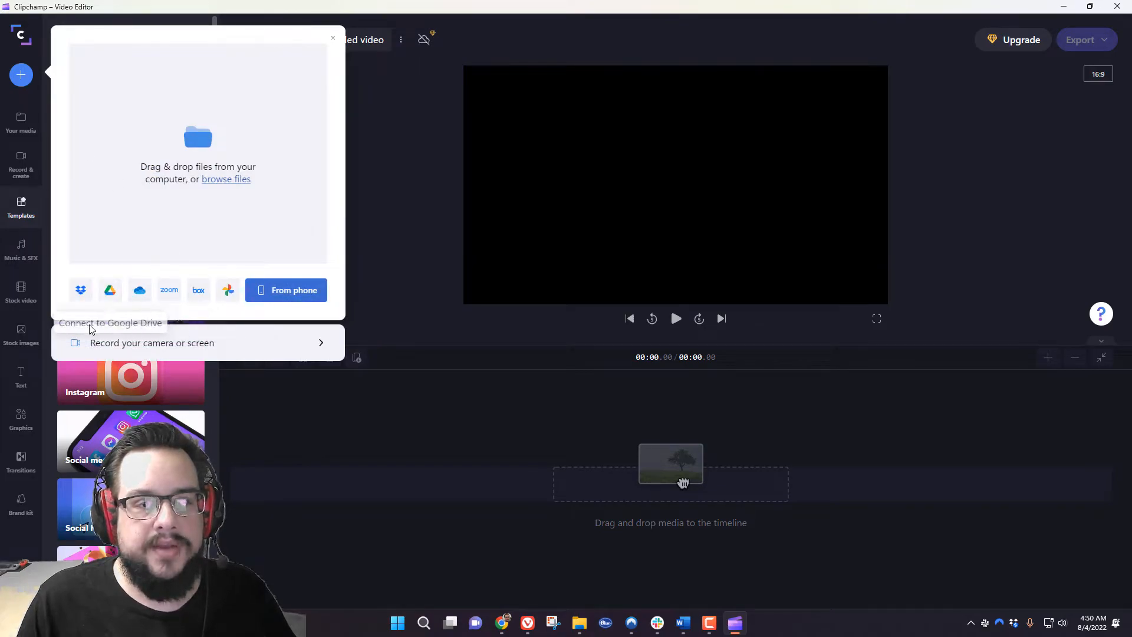
left_click(332, 36)
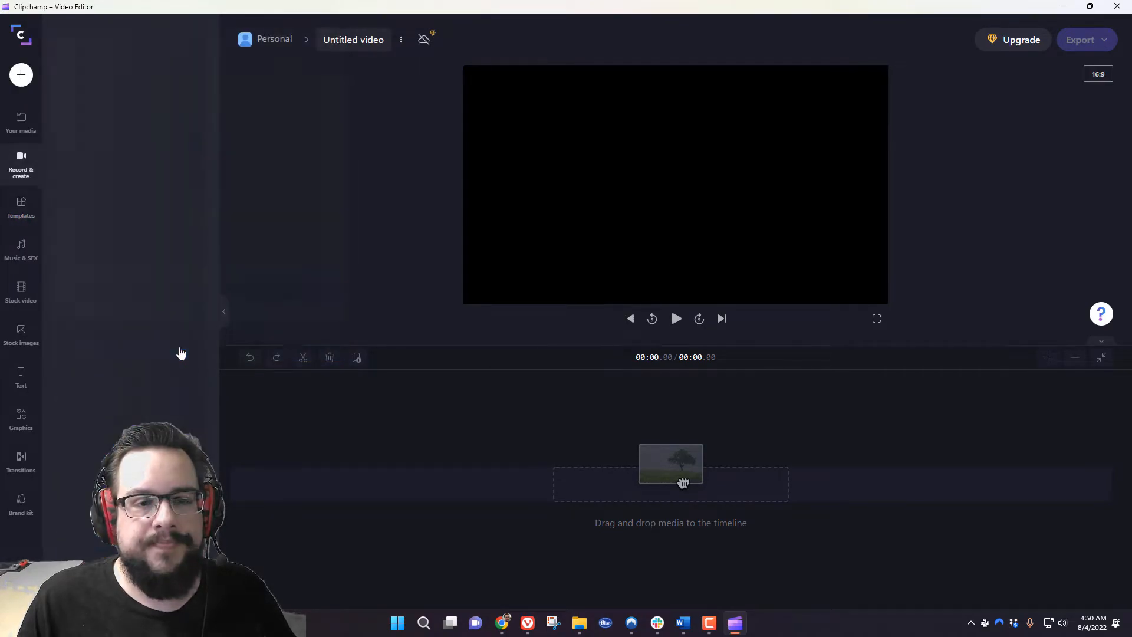
left_click(20, 163)
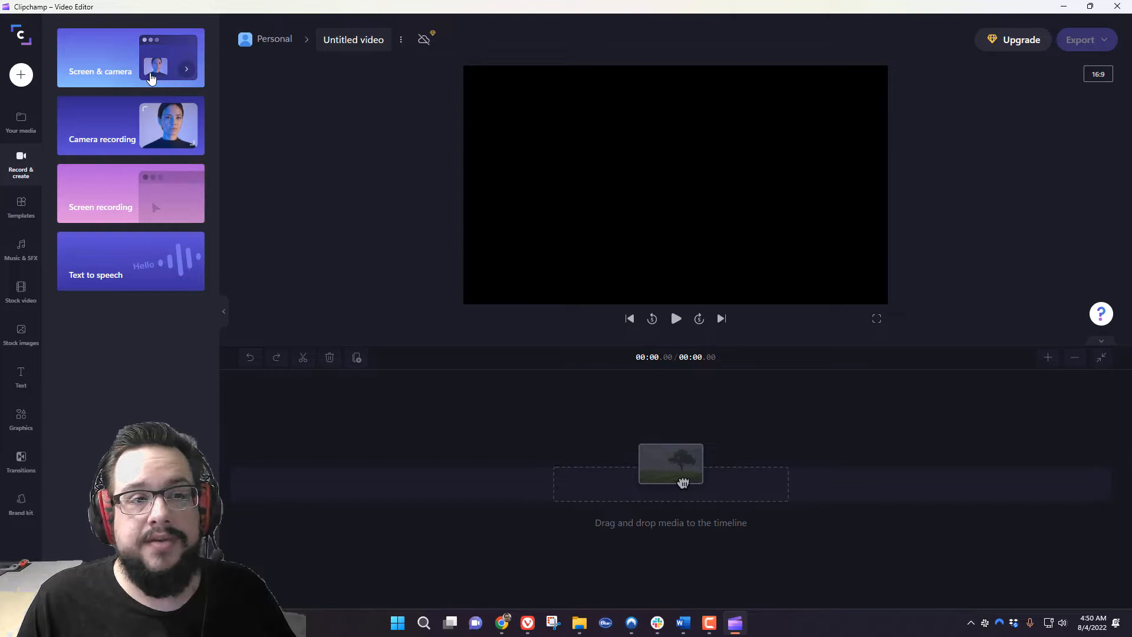
mouse_move(169, 60)
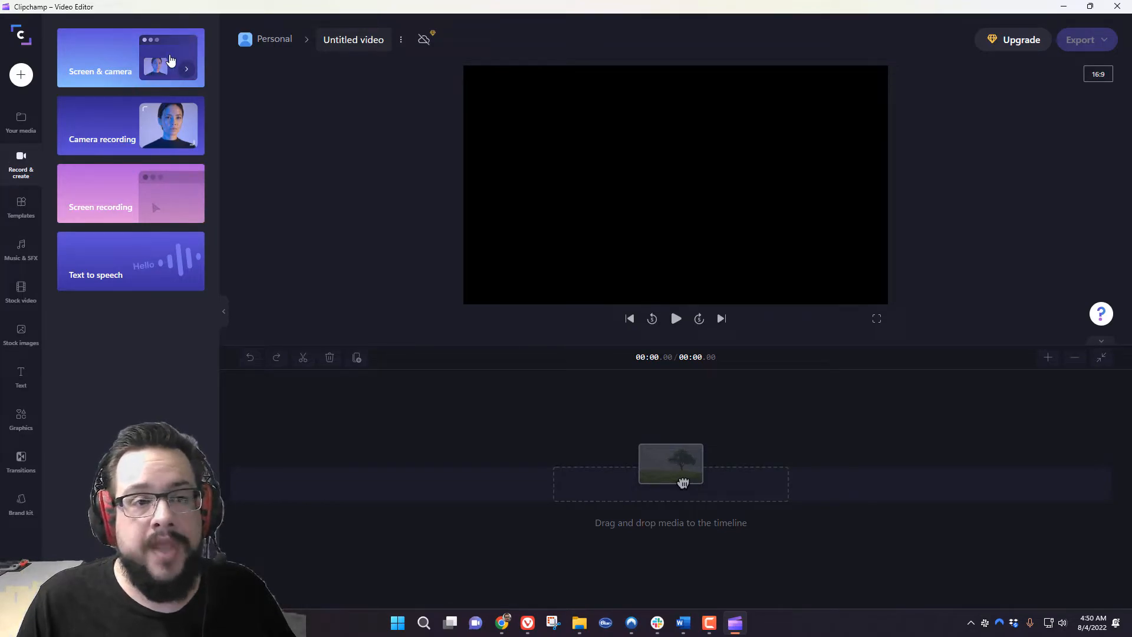
mouse_move(161, 220)
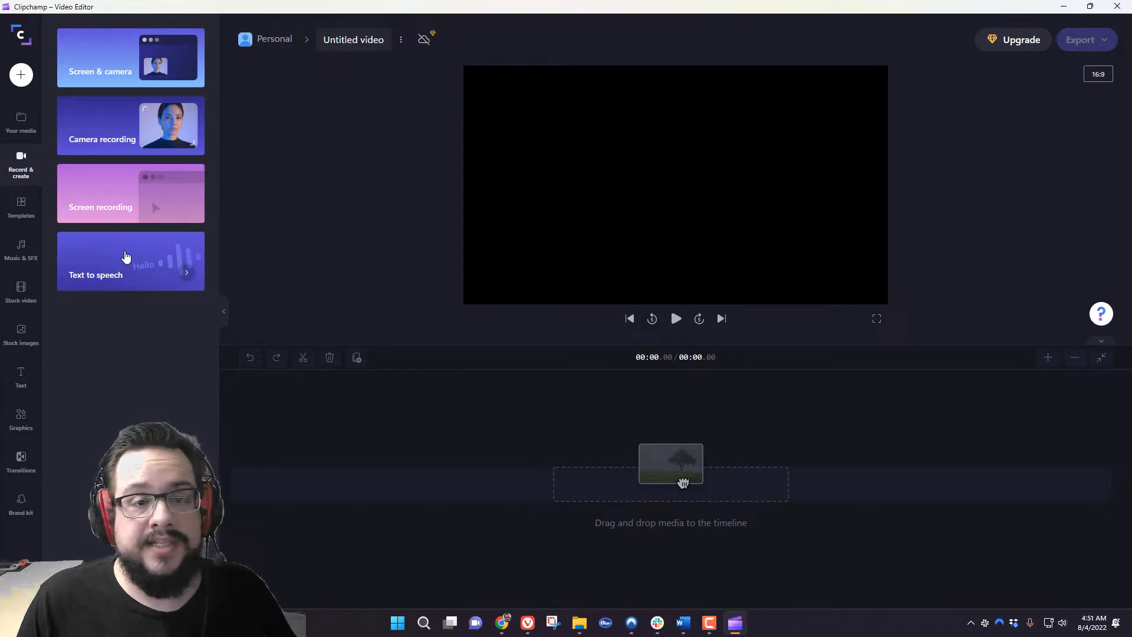
left_click(130, 261)
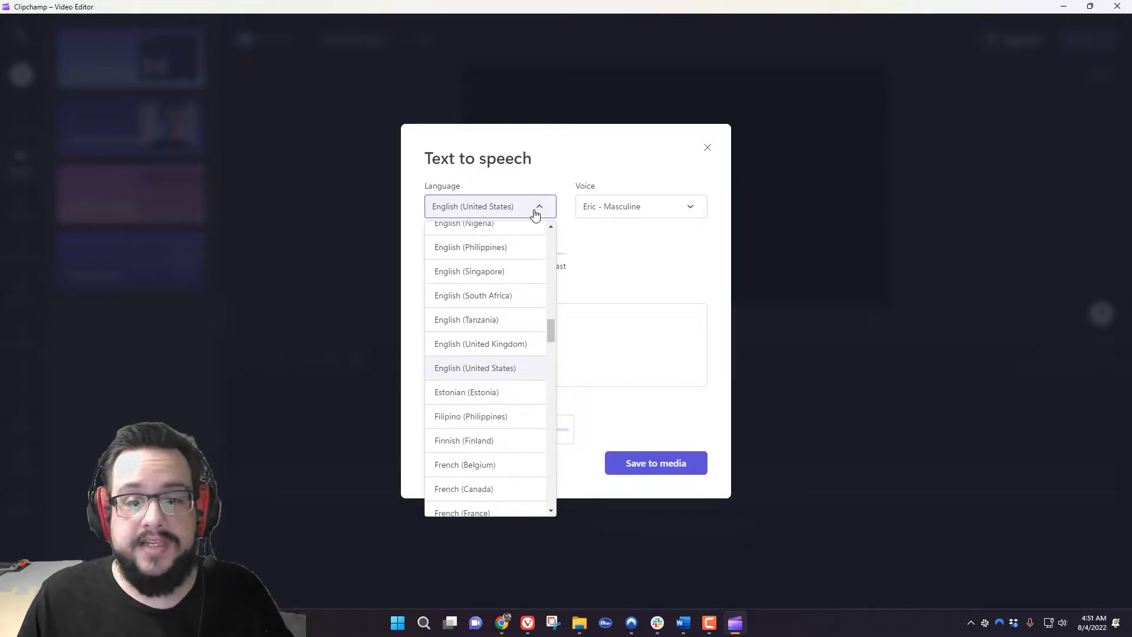
left_click(706, 148)
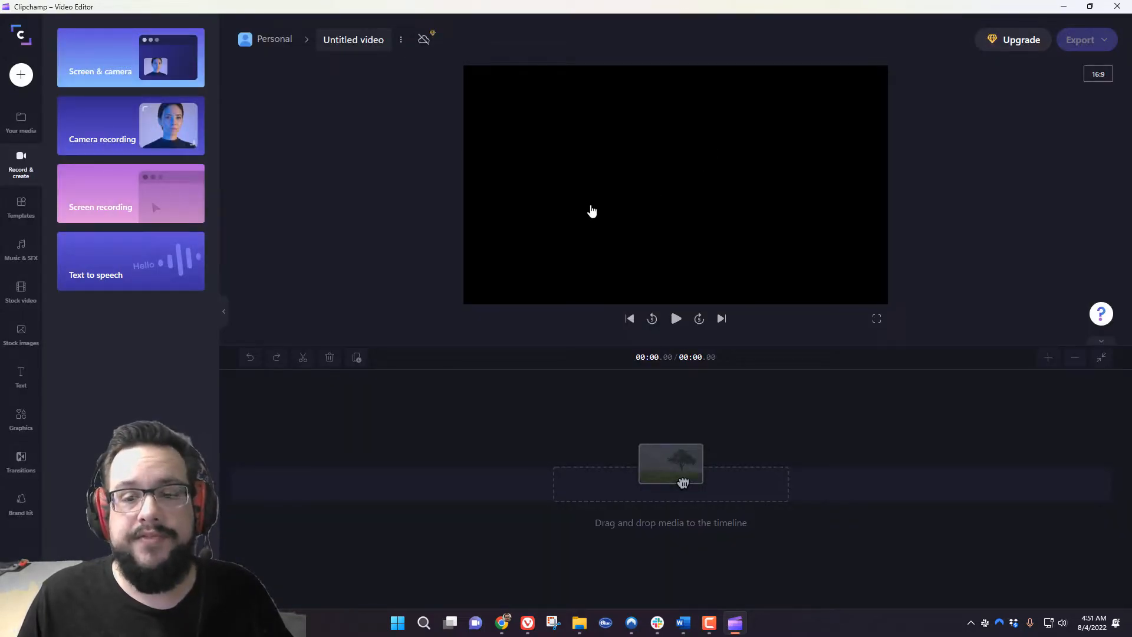
mouse_move(103, 180)
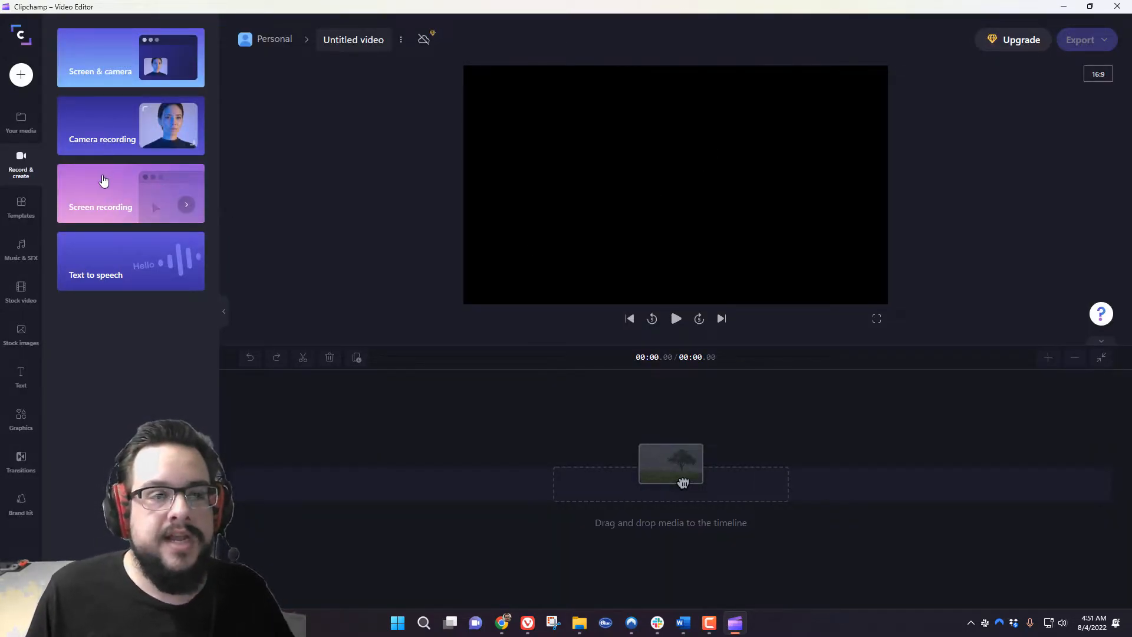
Preview the Gaming YouTube video template from the YouTube templates and add it to the timeline
left_click(20, 123)
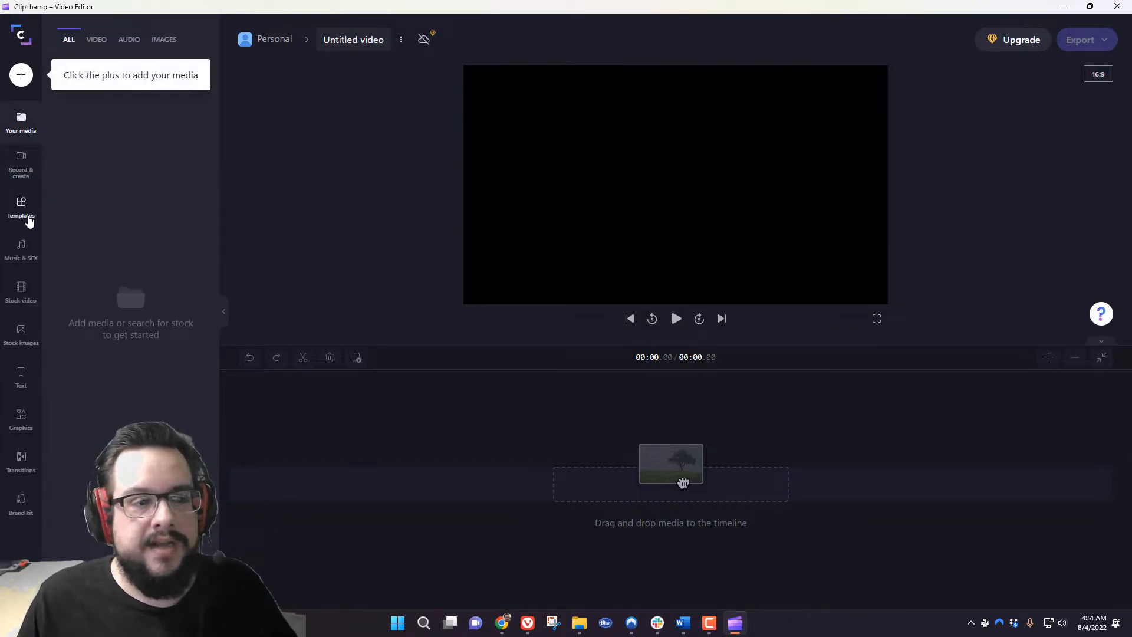
left_click(22, 209)
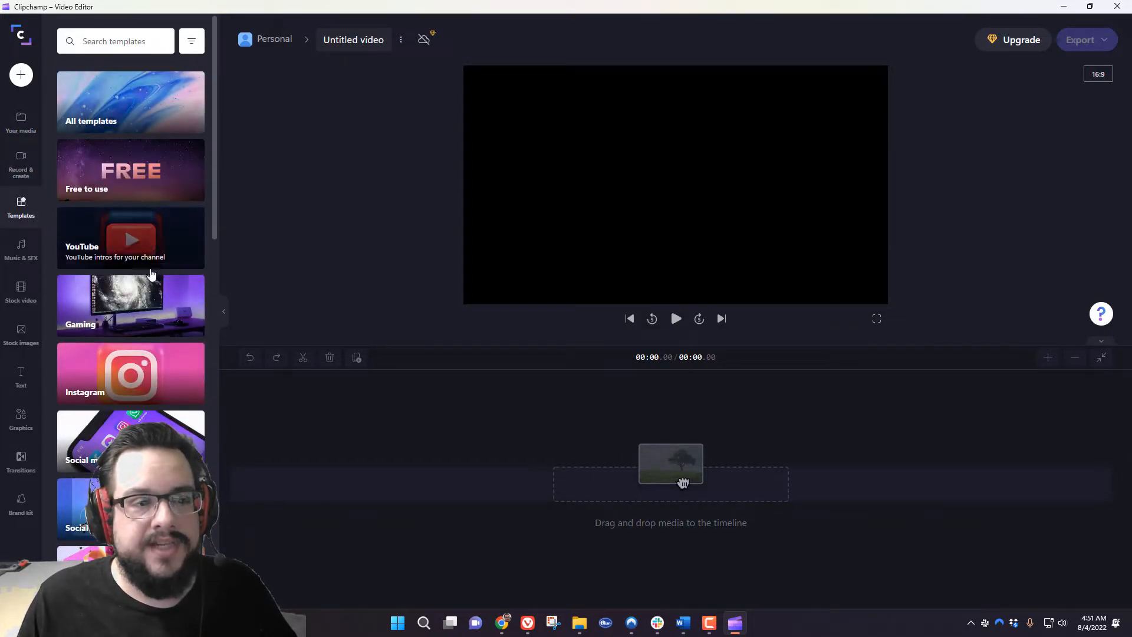
mouse_move(132, 236)
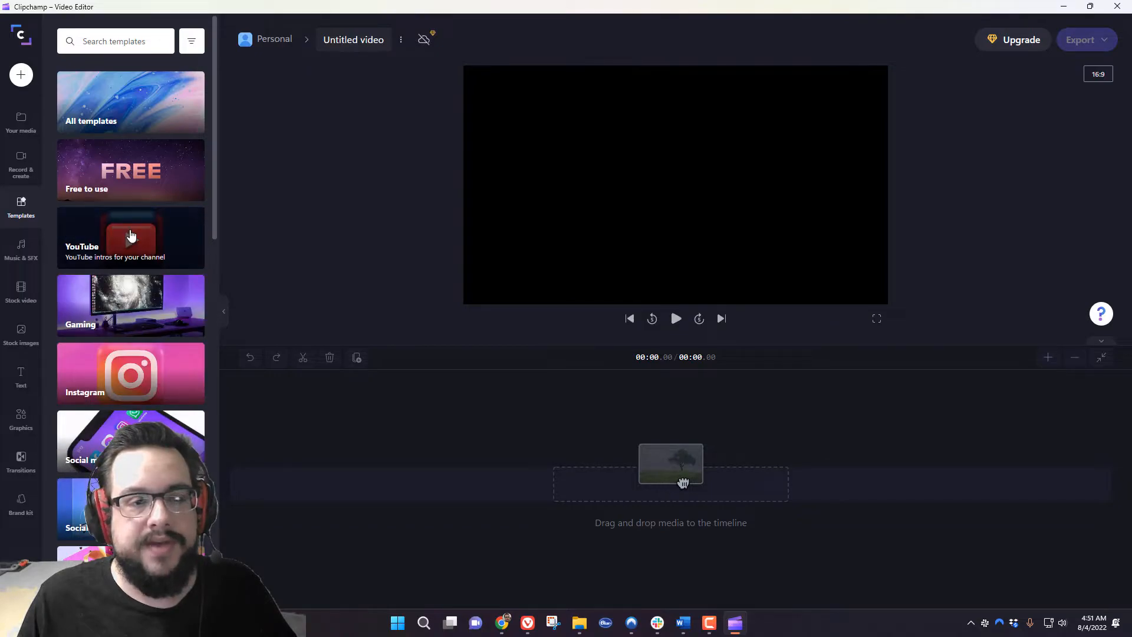
left_click(130, 237)
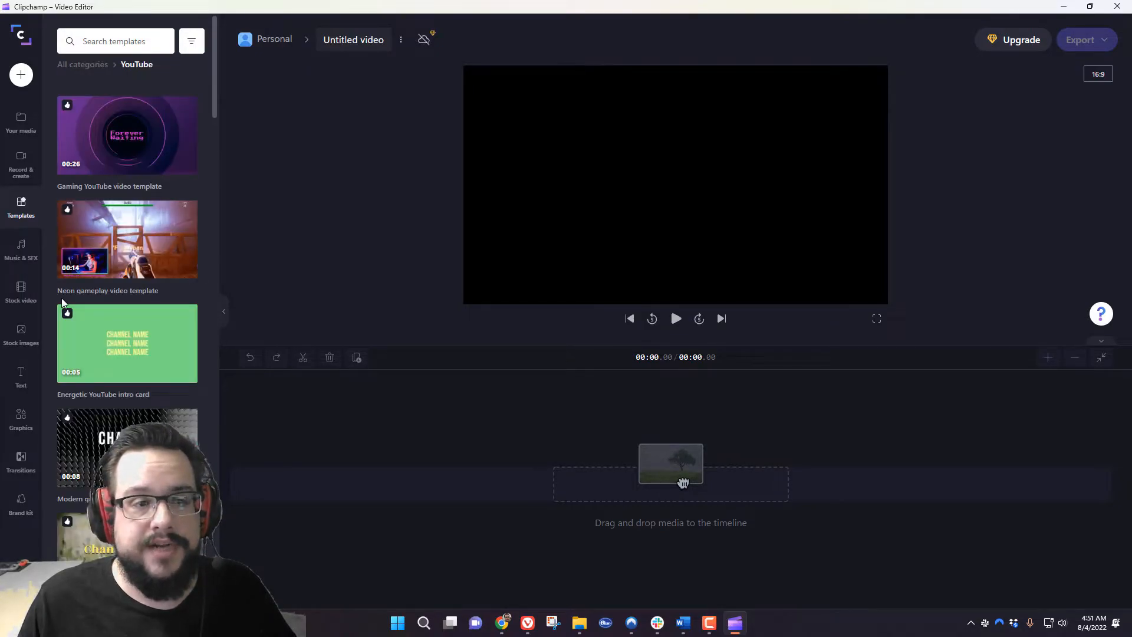
mouse_move(128, 141)
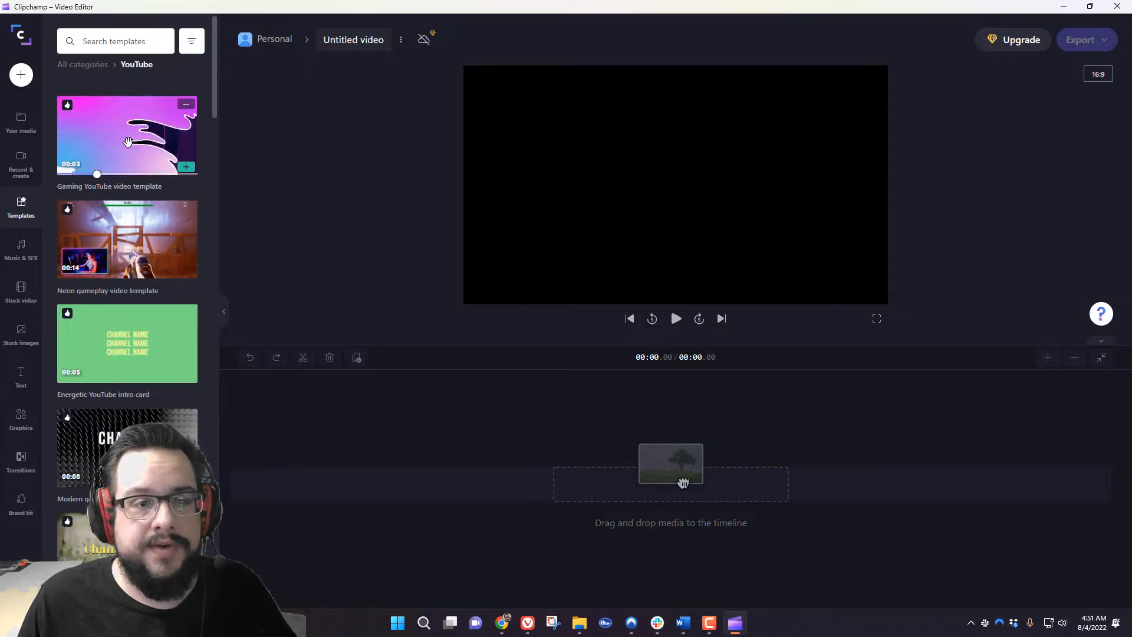
left_click(128, 135)
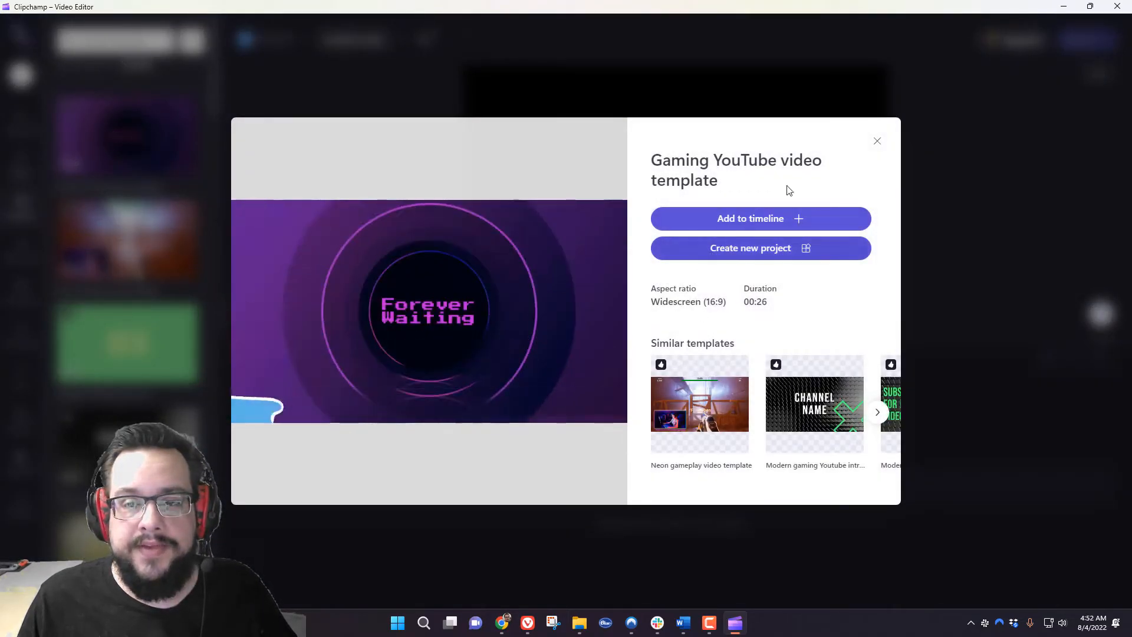
left_click(877, 141)
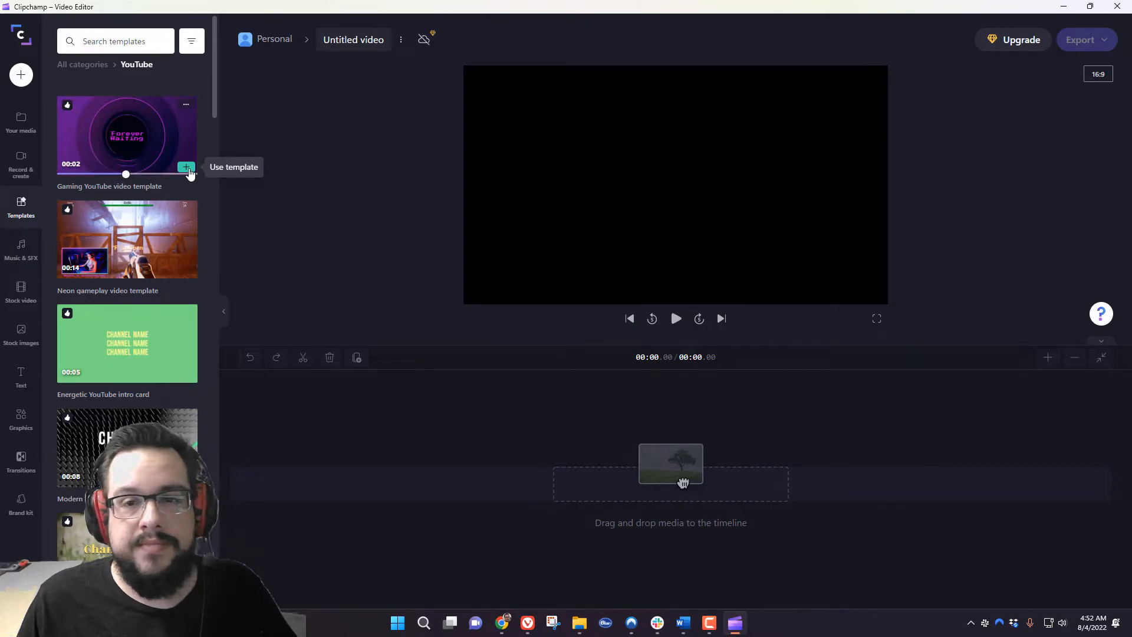
left_click(186, 167)
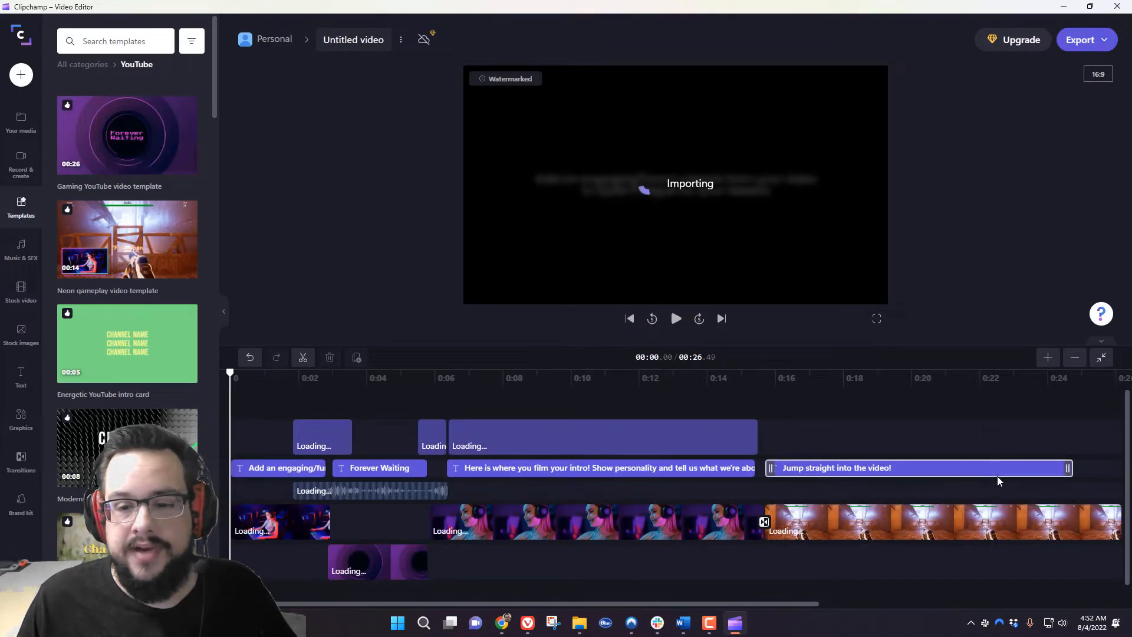
Let the template finish importing, play the preview, and select the Forever Waiting title clip
left_click(566, 521)
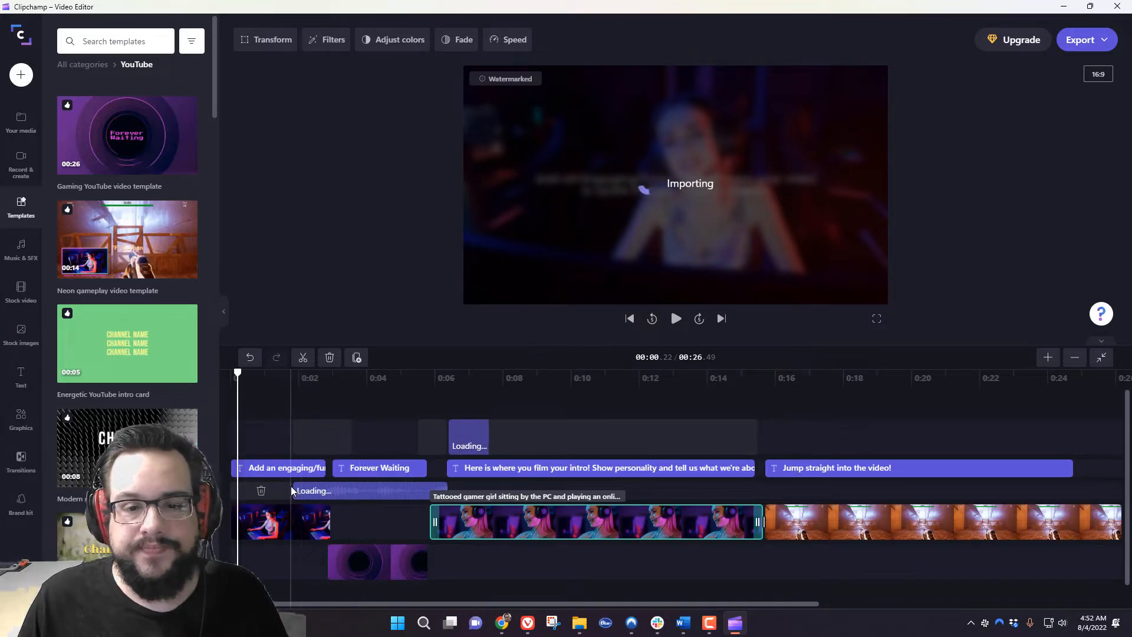
mouse_move(699, 170)
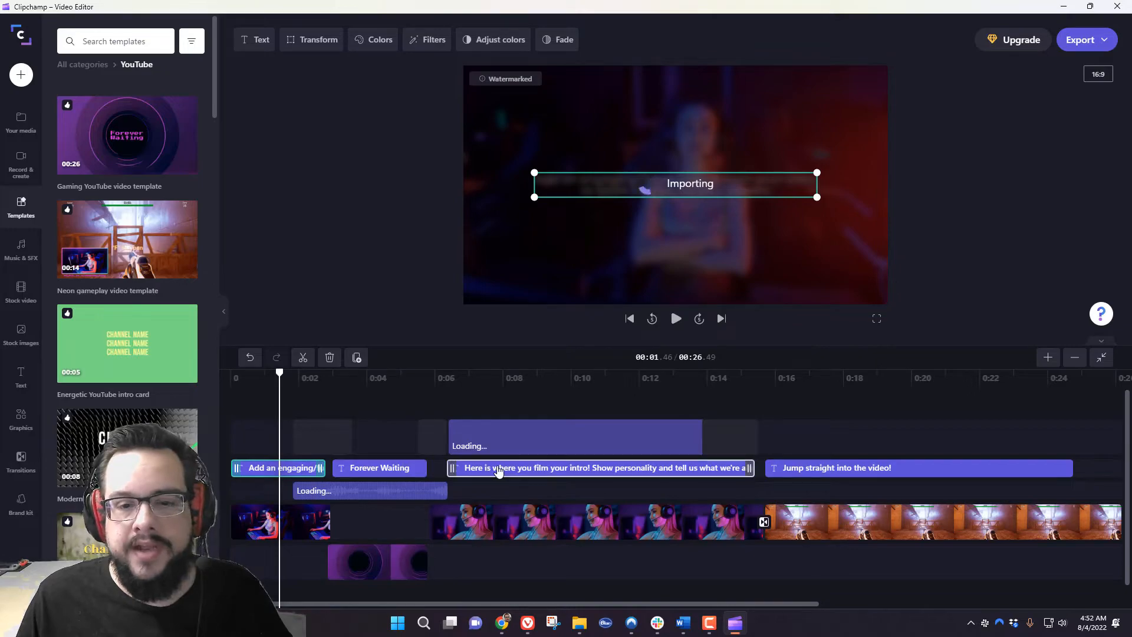
left_click(525, 468)
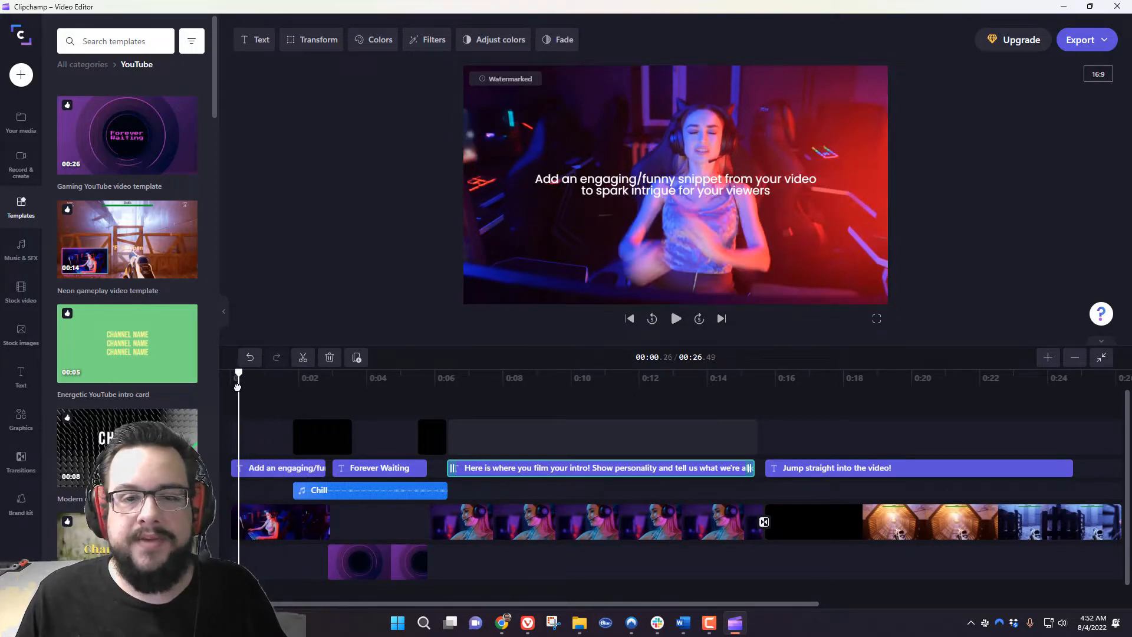
left_click(675, 318)
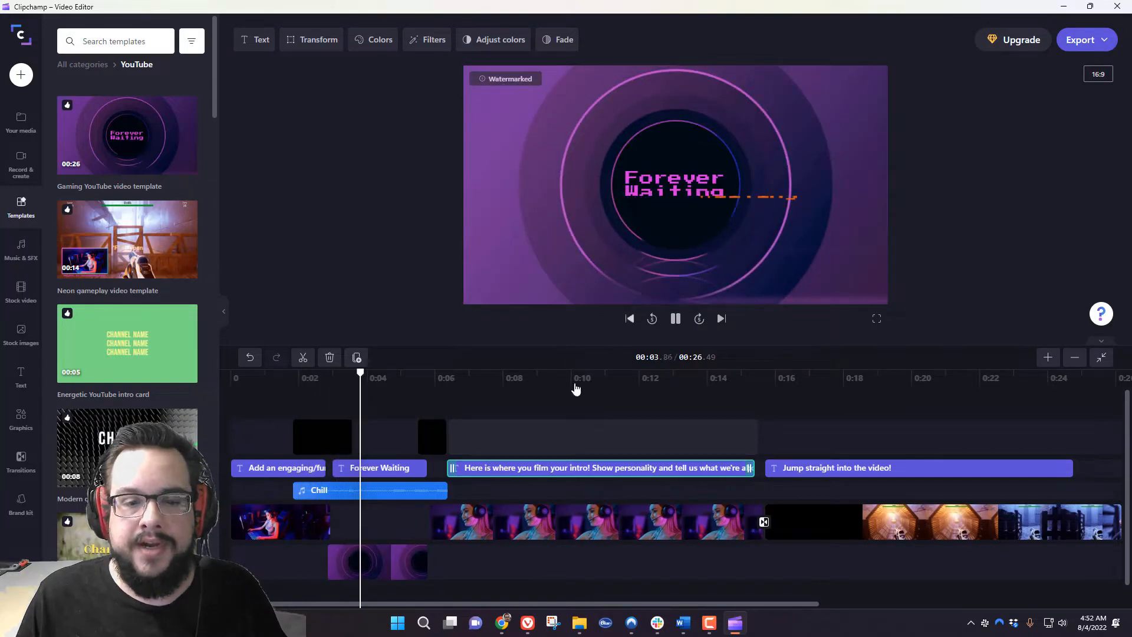
left_click(674, 318)
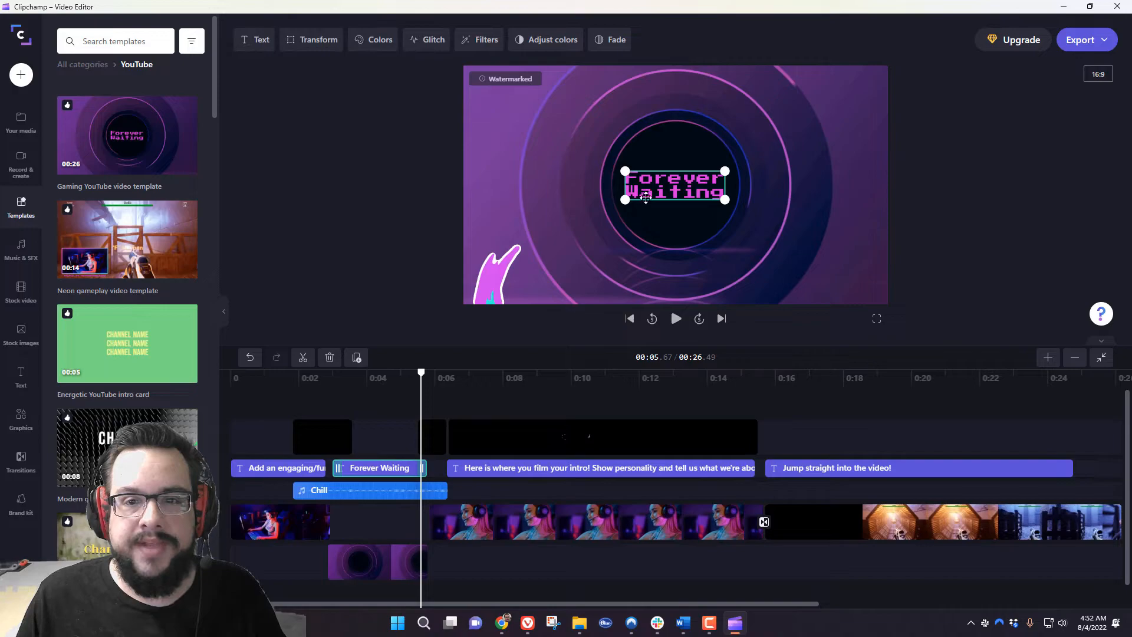
Replace the Forever Waiting title text with 'Starting Soon', removing the stray letter
left_click(253, 39)
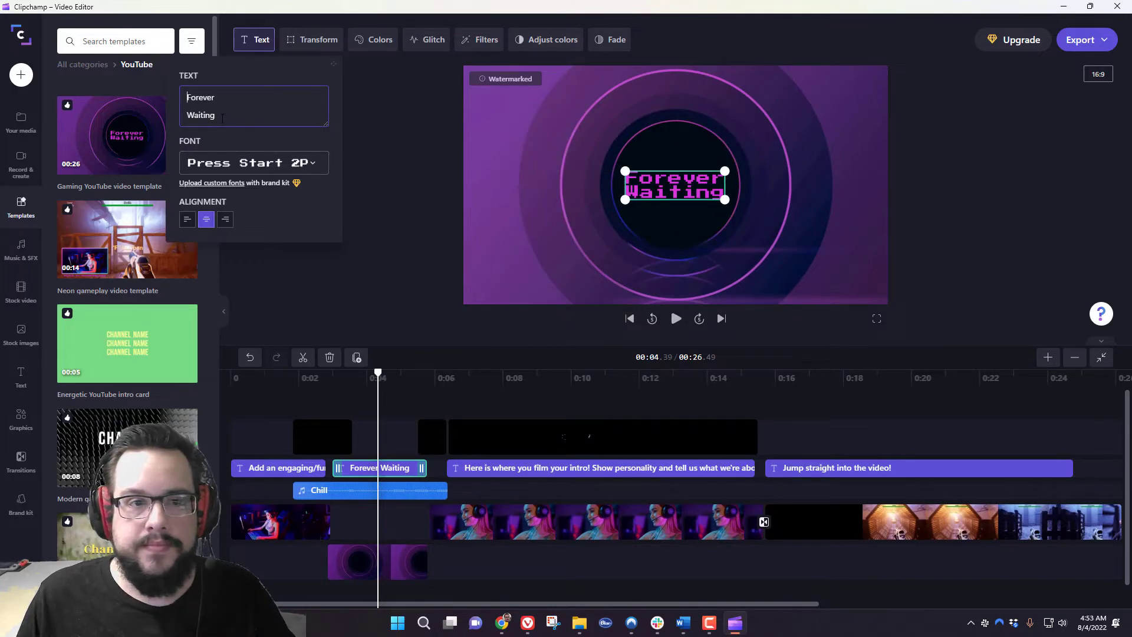
type("Starting")
type("Soonm")
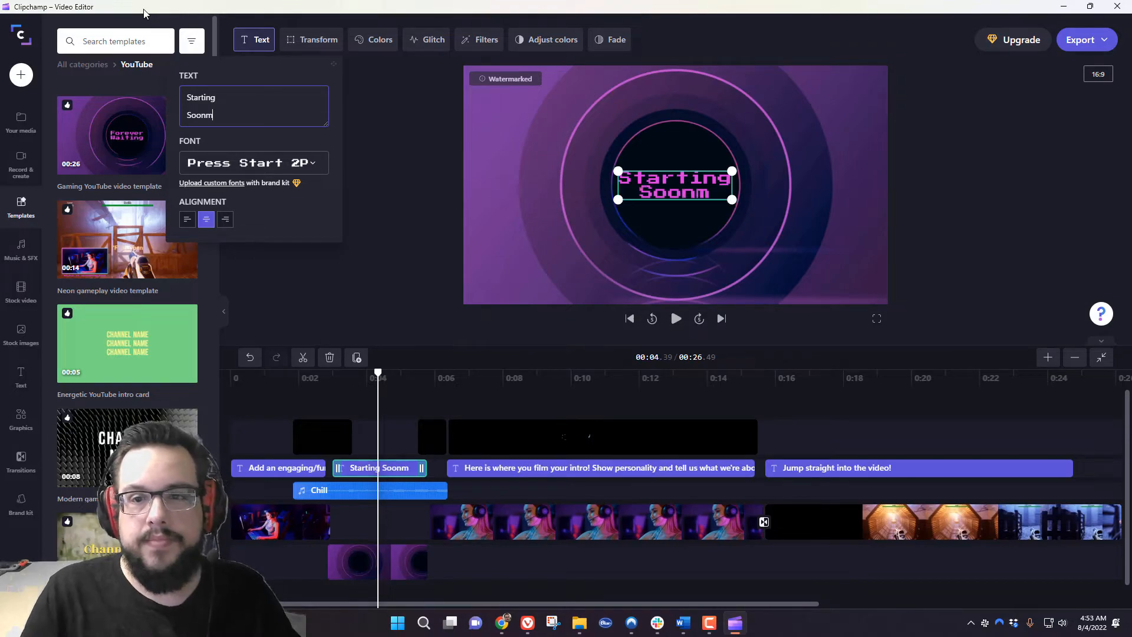
key("Backspace")
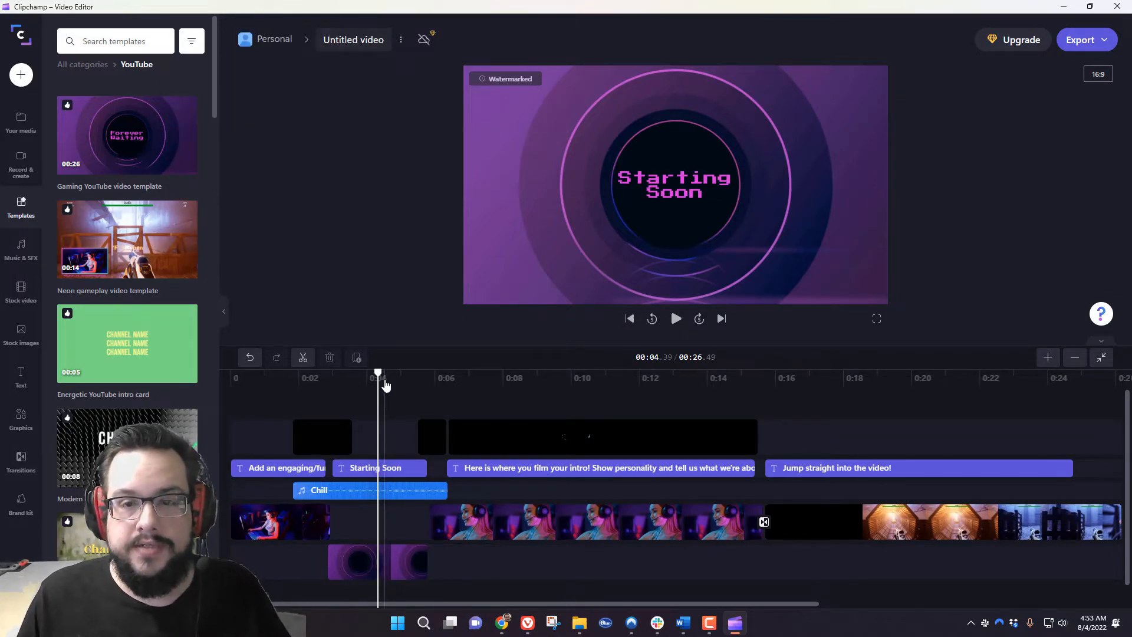
Select the like-and-subscribe graphic and play from about 0:08 to inspect the subscribe, like and bell icons
left_click(675, 318)
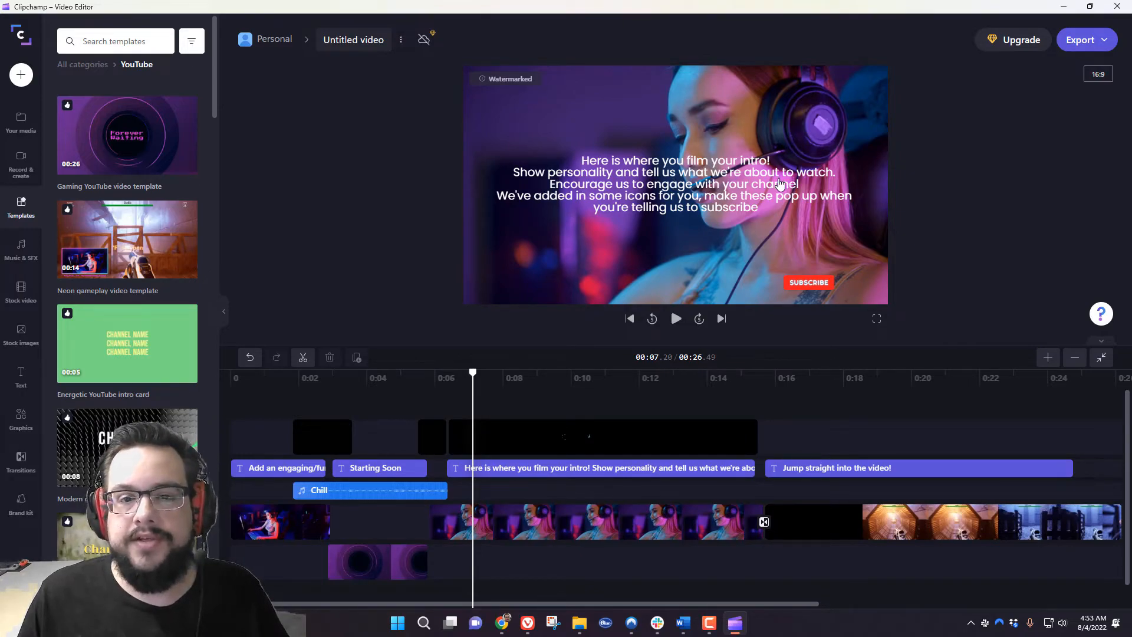
mouse_move(679, 205)
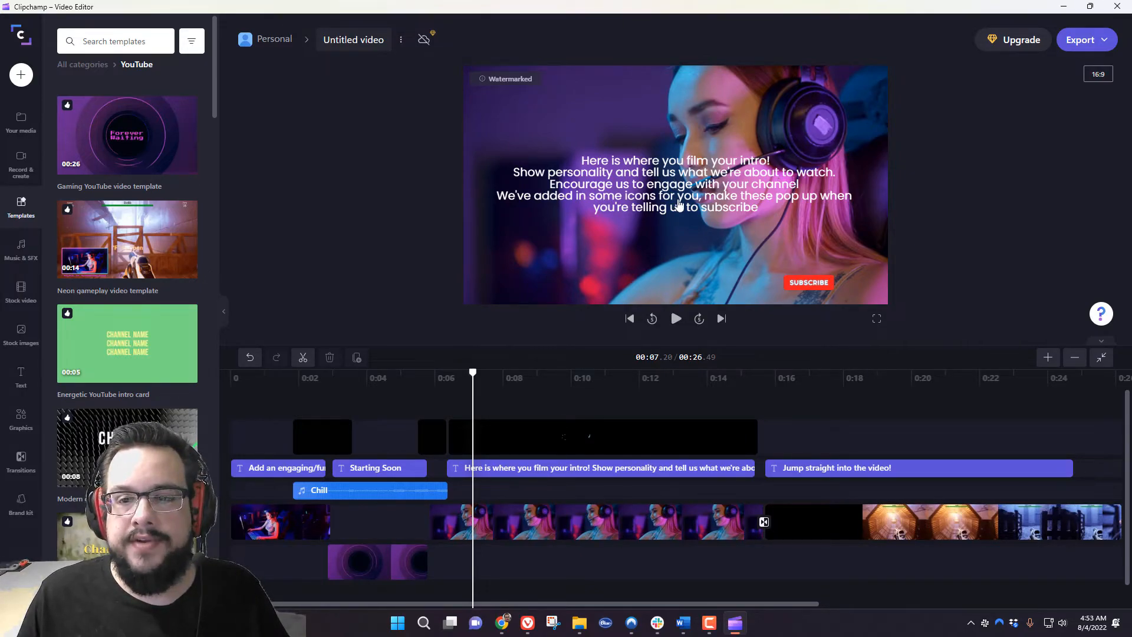
mouse_move(643, 225)
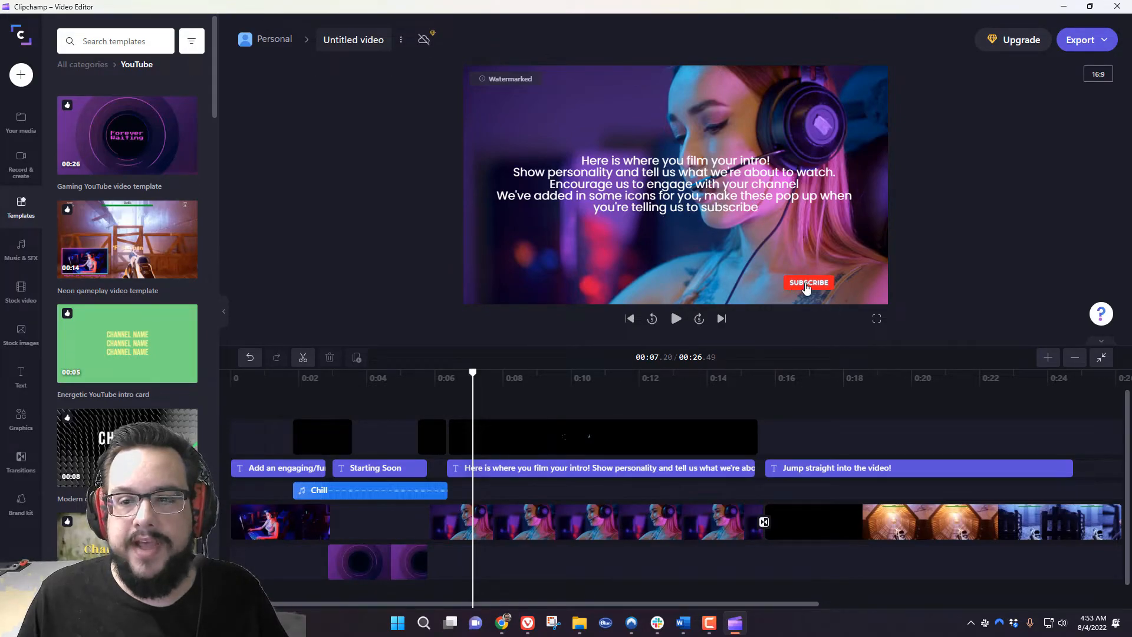
left_click(602, 436)
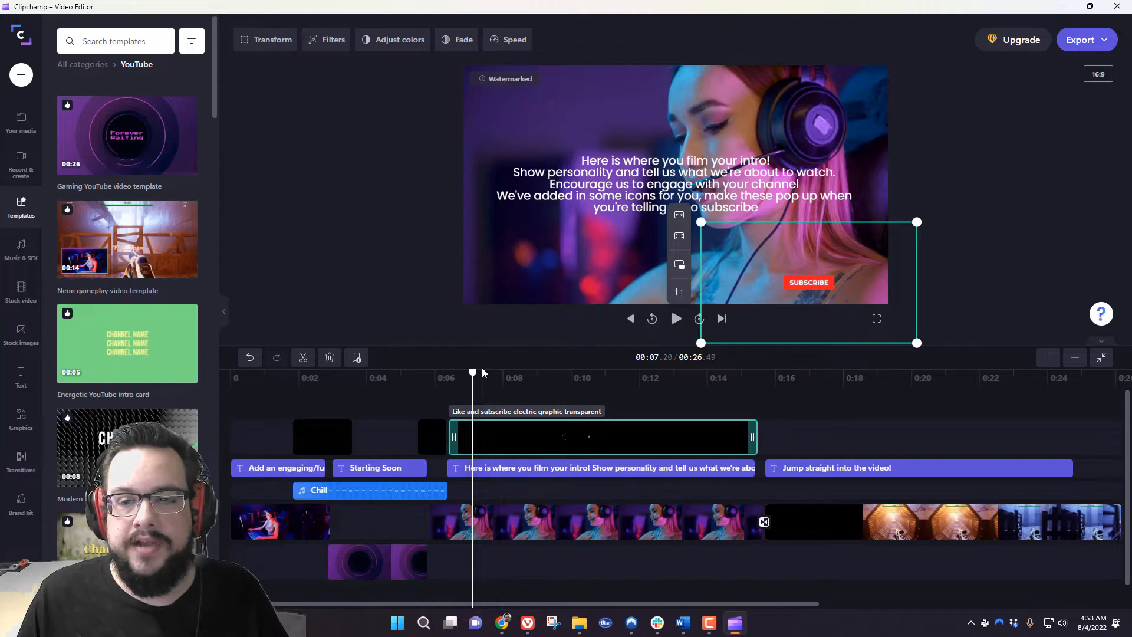
left_click(504, 372)
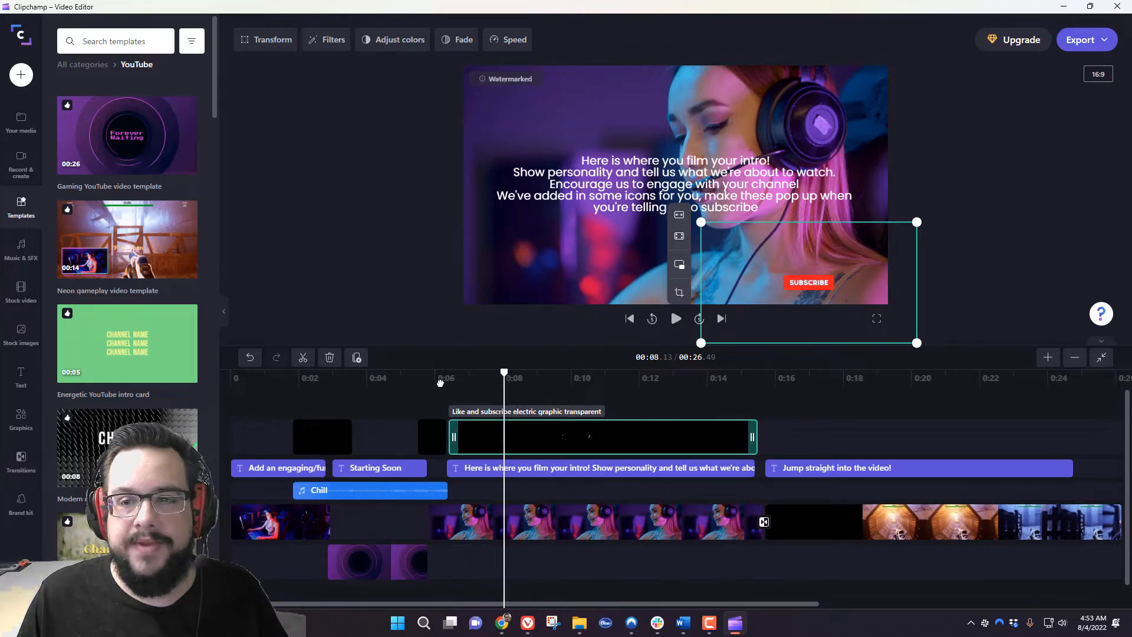
left_click(675, 318)
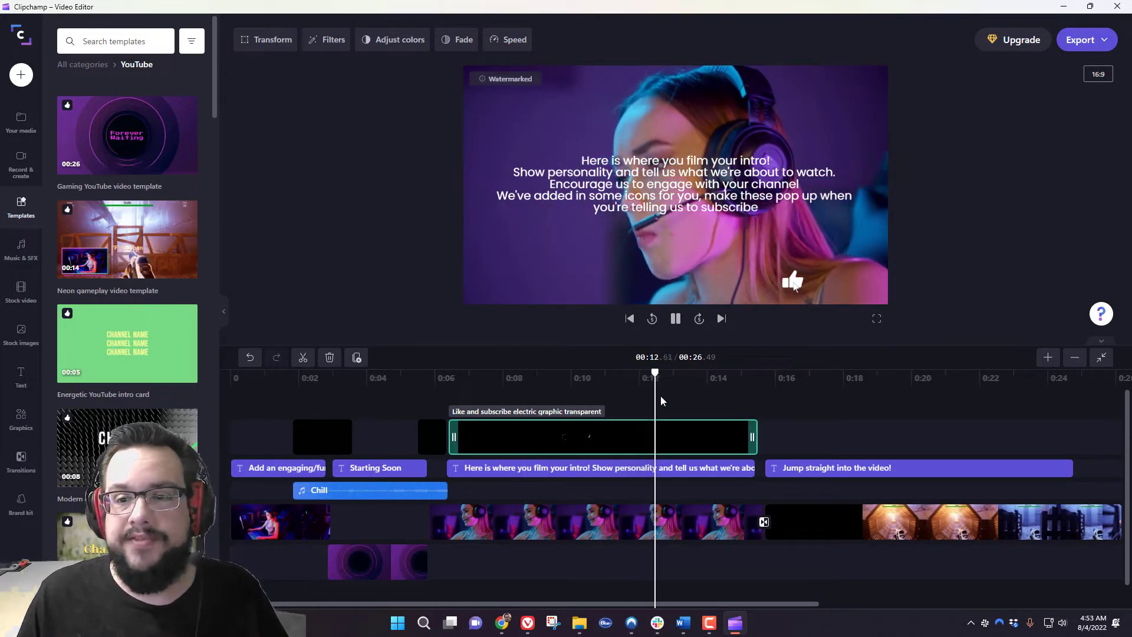
left_click(846, 283)
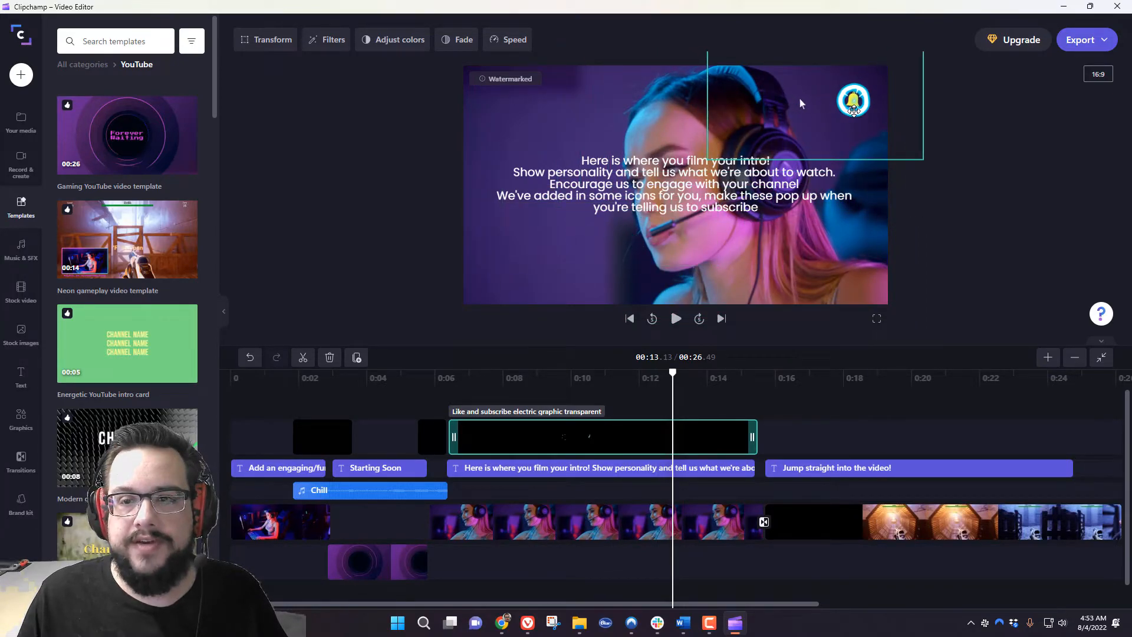
left_click(675, 318)
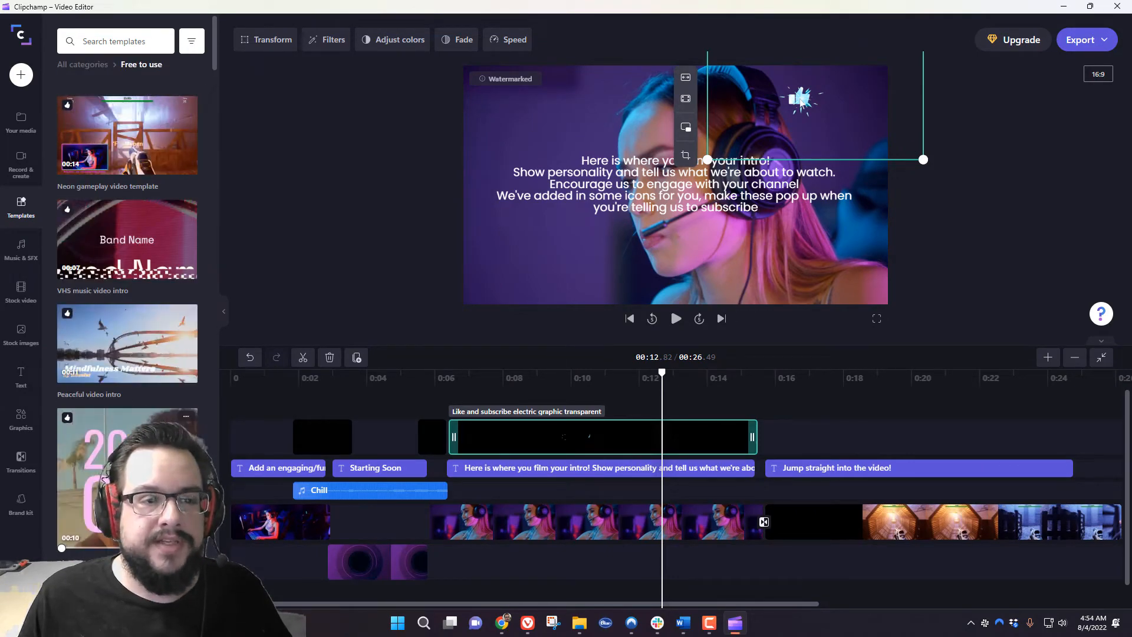
scroll("down", 3)
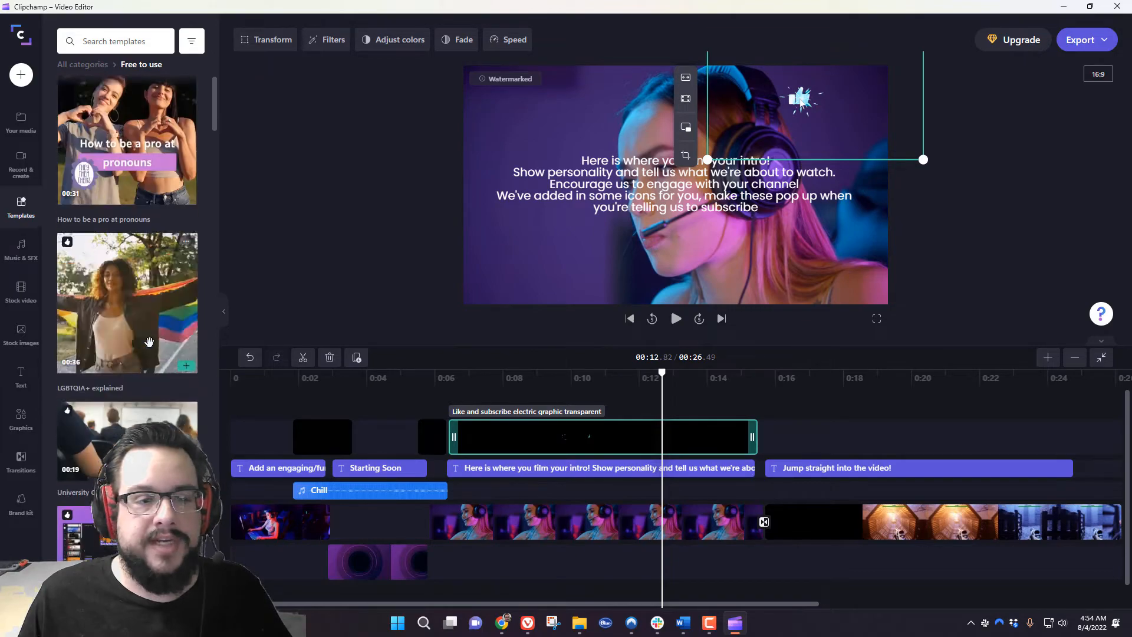
scroll("down", 3)
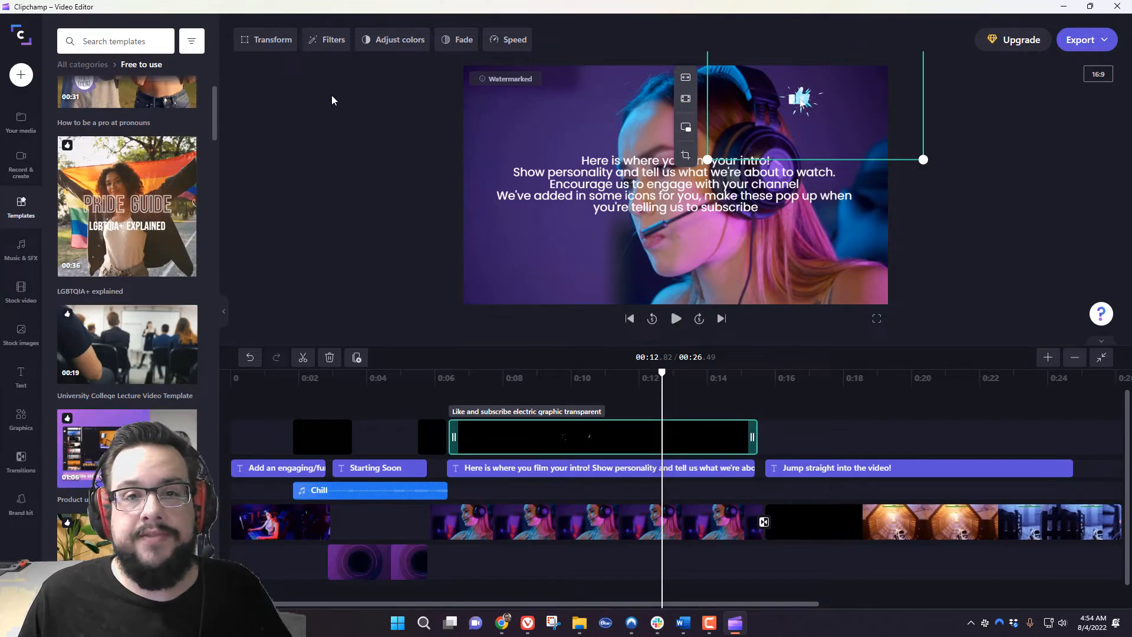
mouse_move(21, 123)
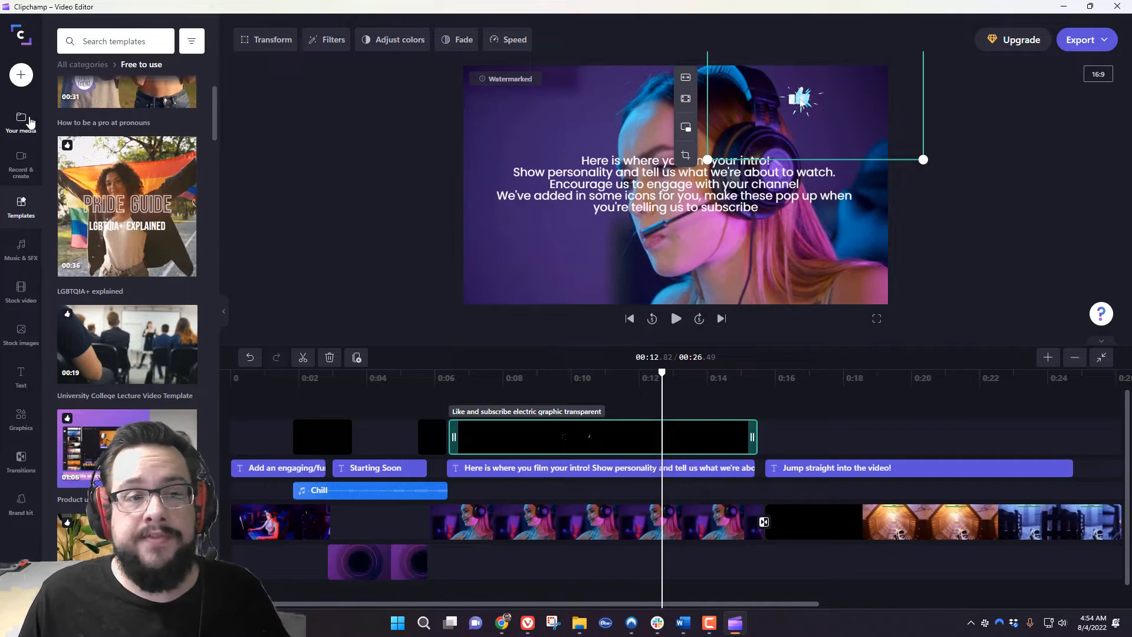
Open Your media to list the template's video clips, Chill audio and graphics
left_click(20, 122)
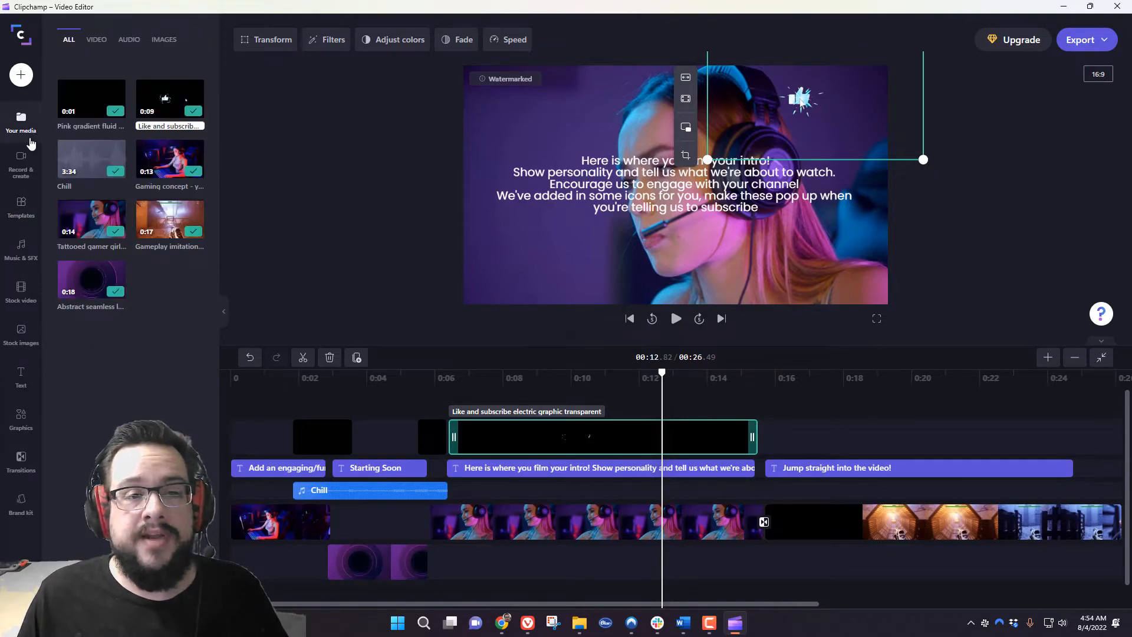
mouse_move(165, 341)
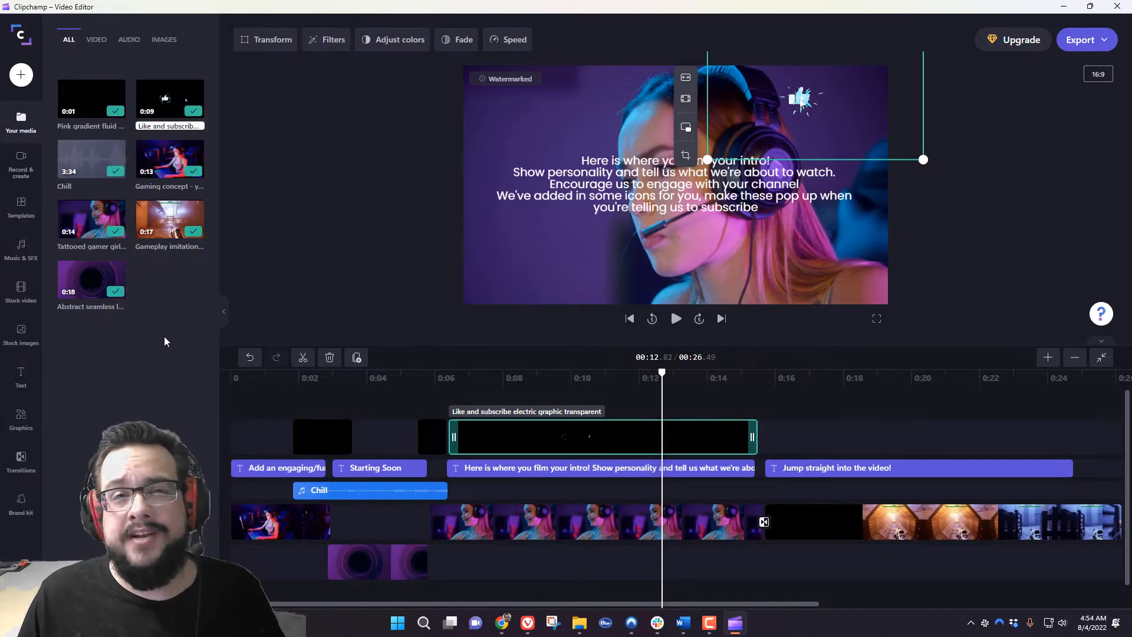
mouse_move(160, 341)
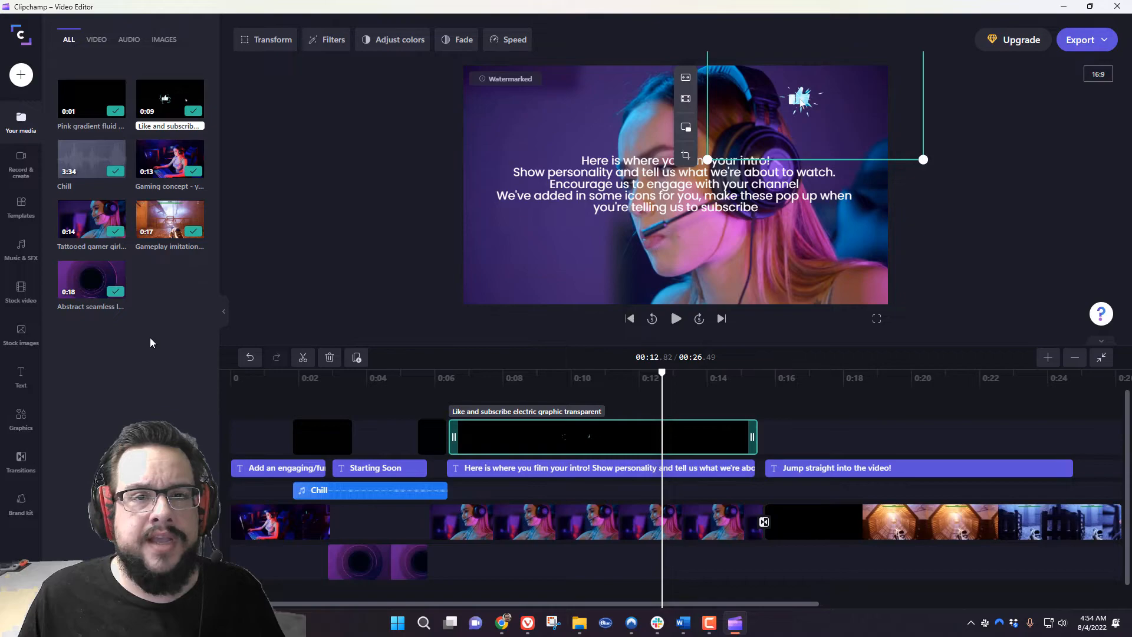
mouse_move(134, 326)
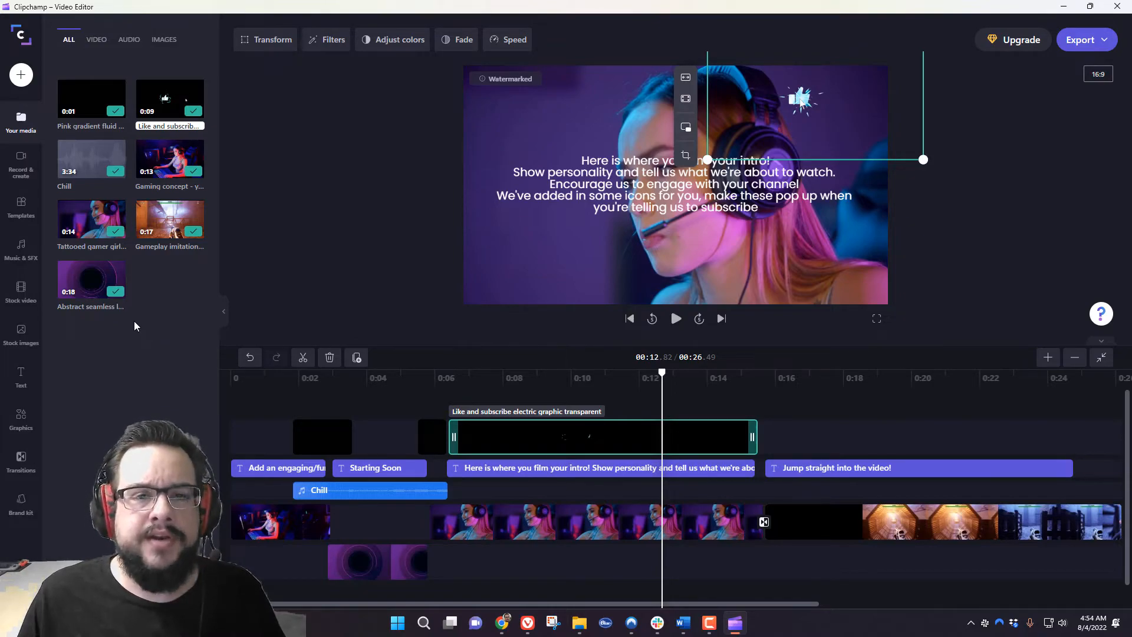
mouse_move(299, 254)
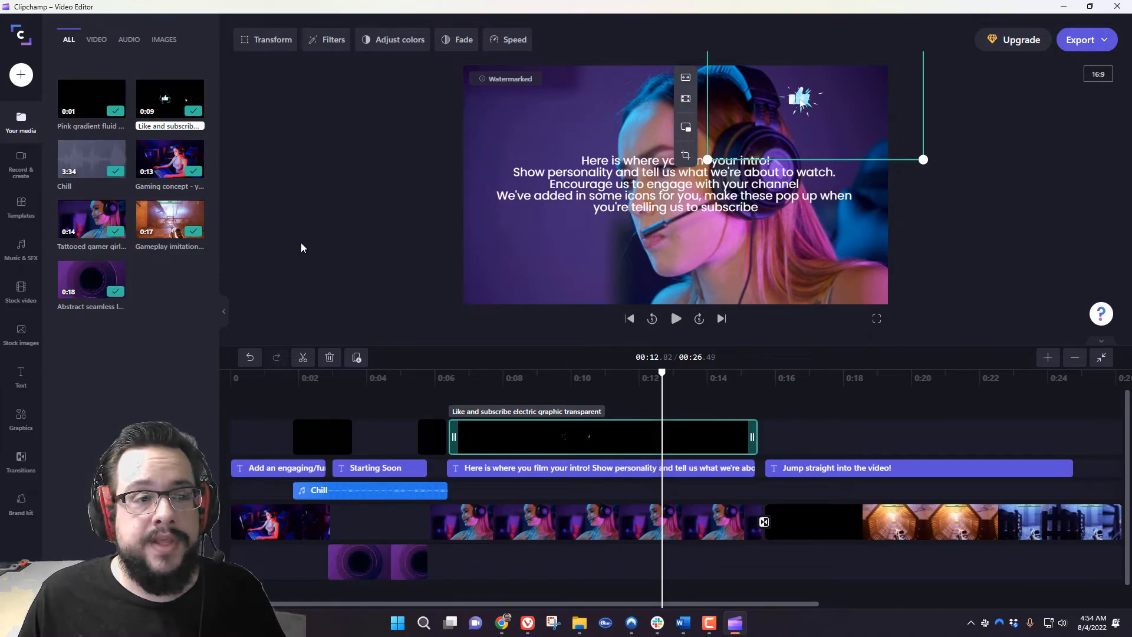
mouse_move(281, 260)
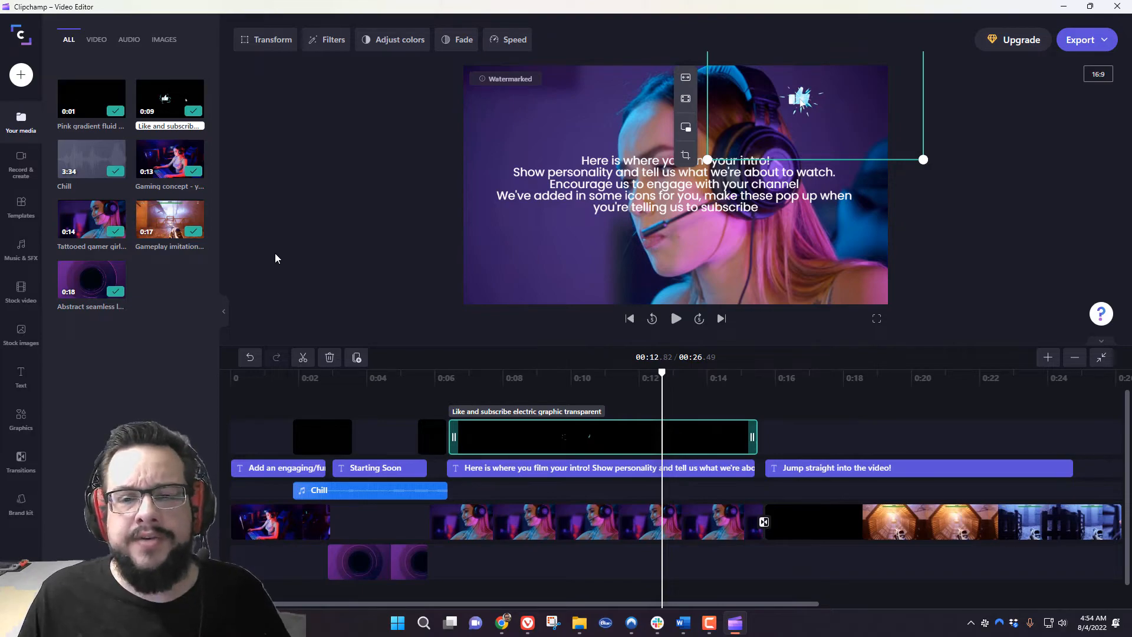
mouse_move(348, 96)
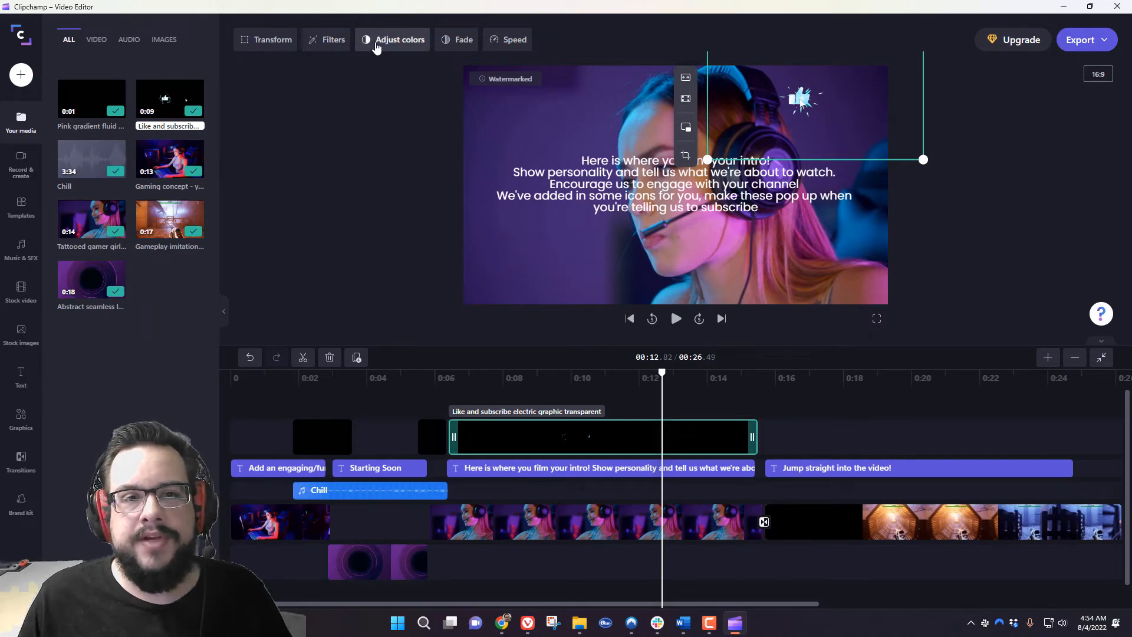
left_click(399, 39)
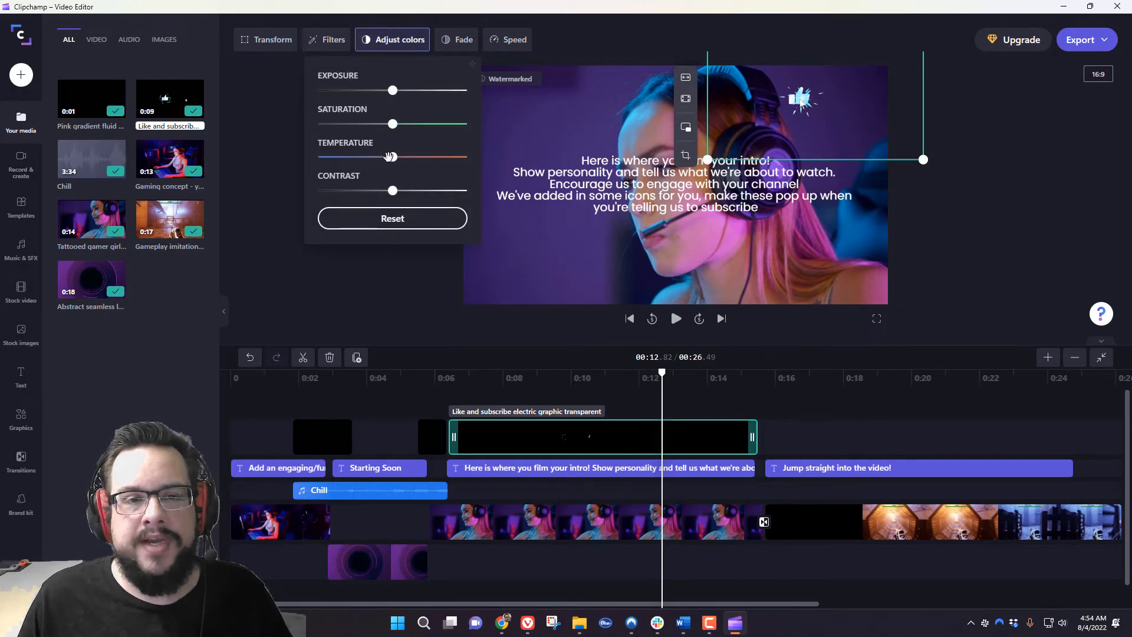
left_click(333, 39)
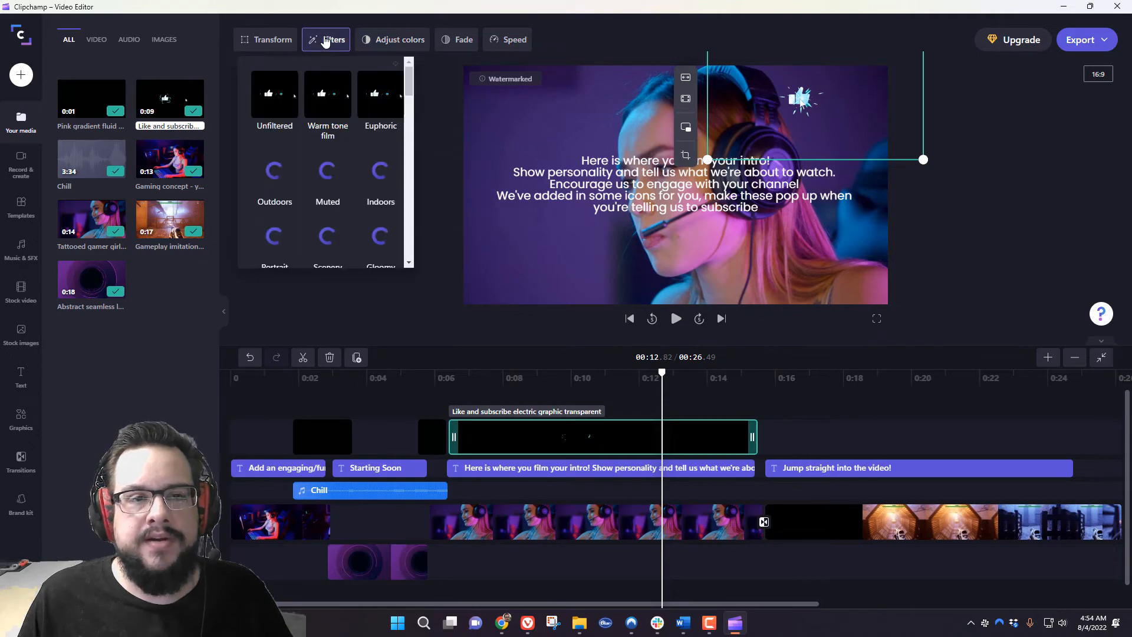
scroll("down", 3)
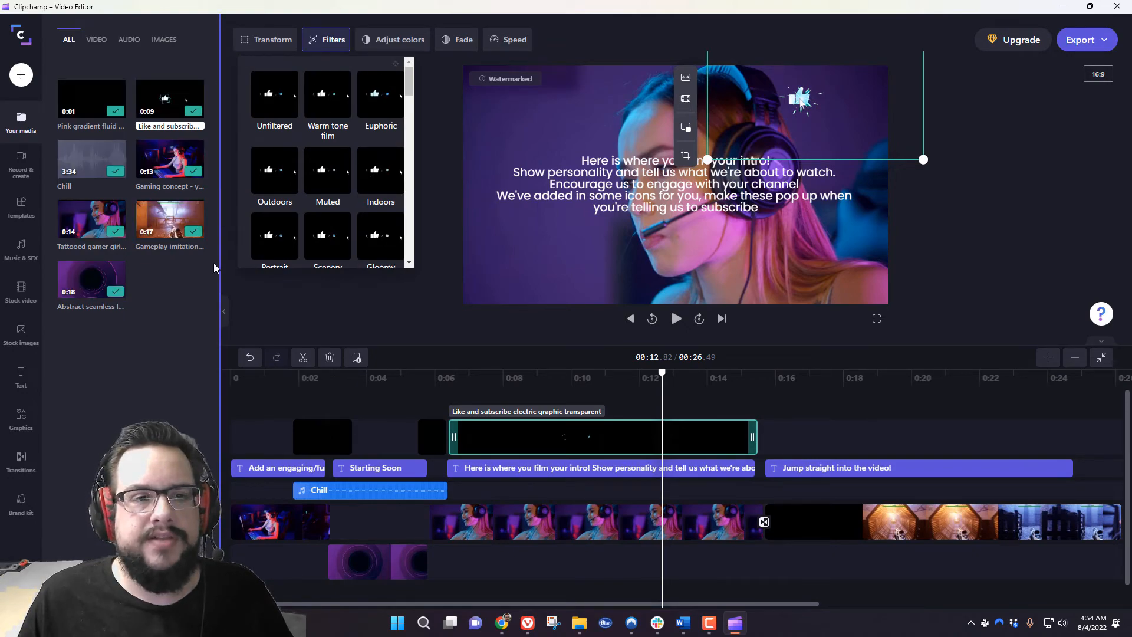
left_click(325, 39)
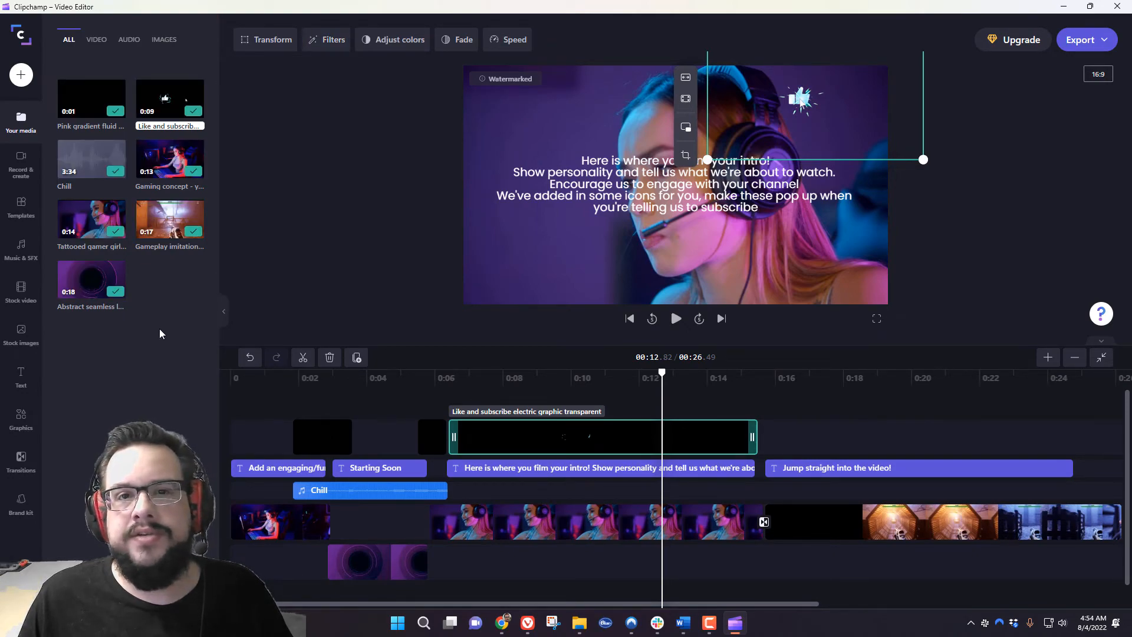
mouse_move(177, 290)
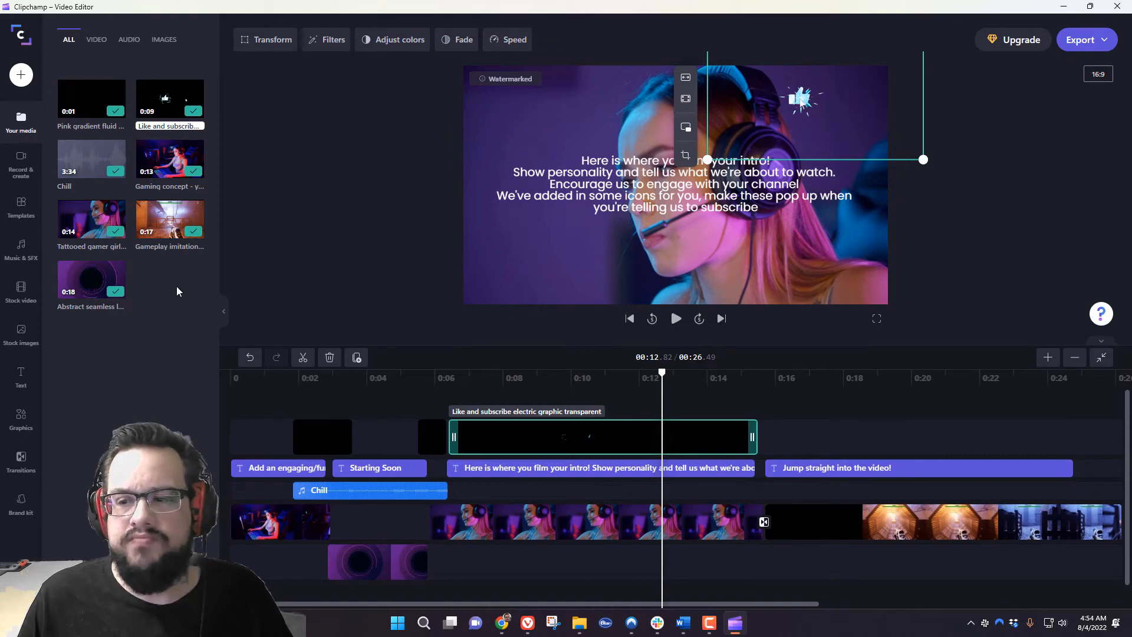